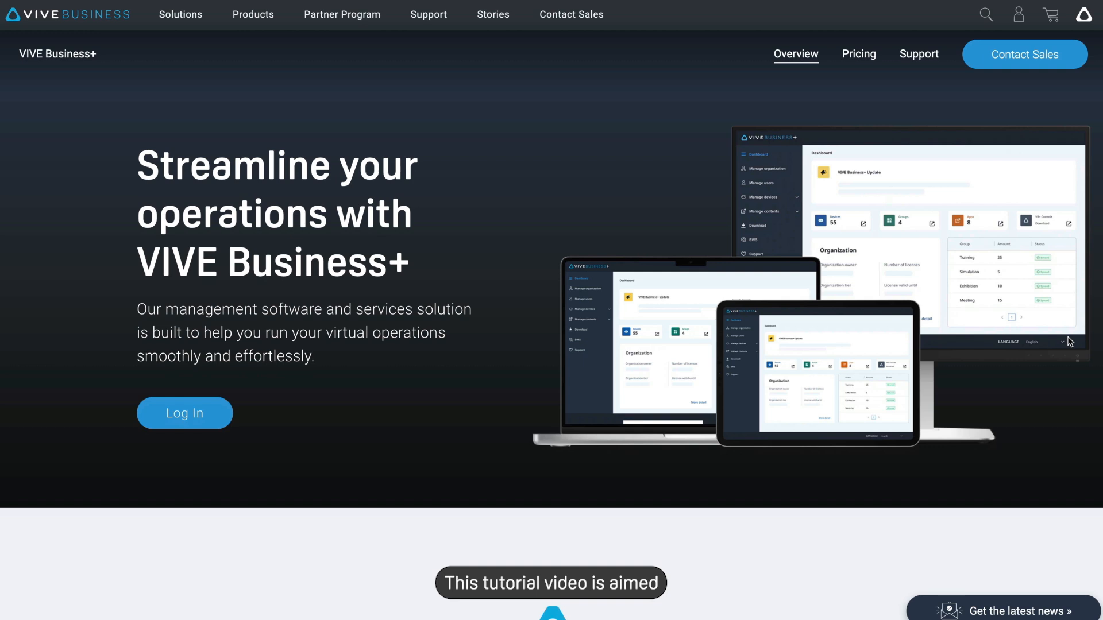
Scroll down through the VIVE Business+ product page toward the console entry
scroll("down", 3)
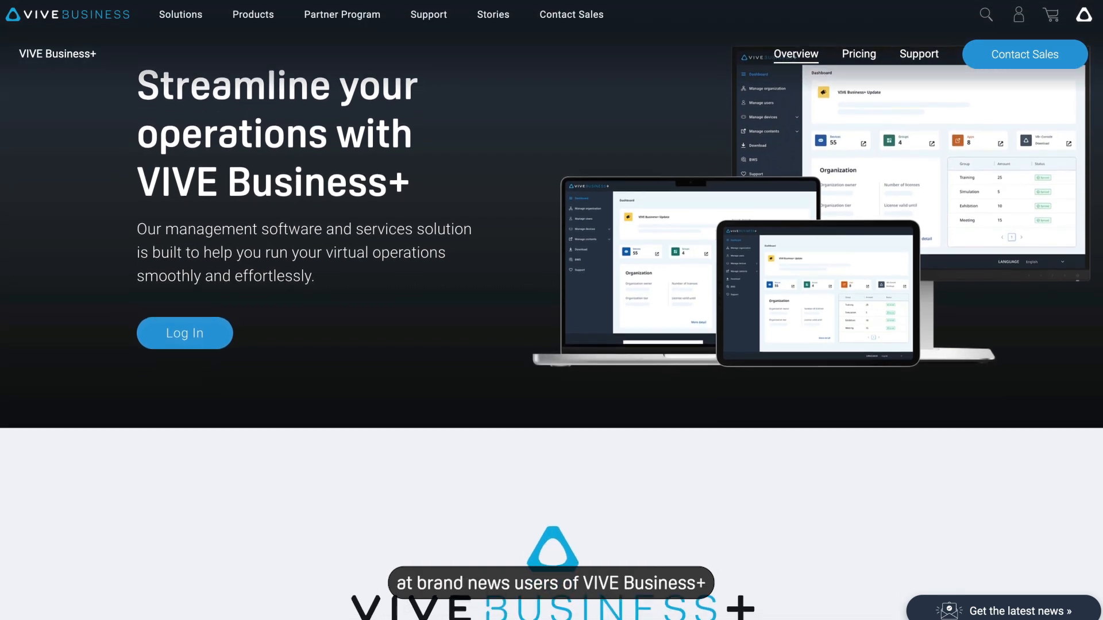
scroll("down", 3)
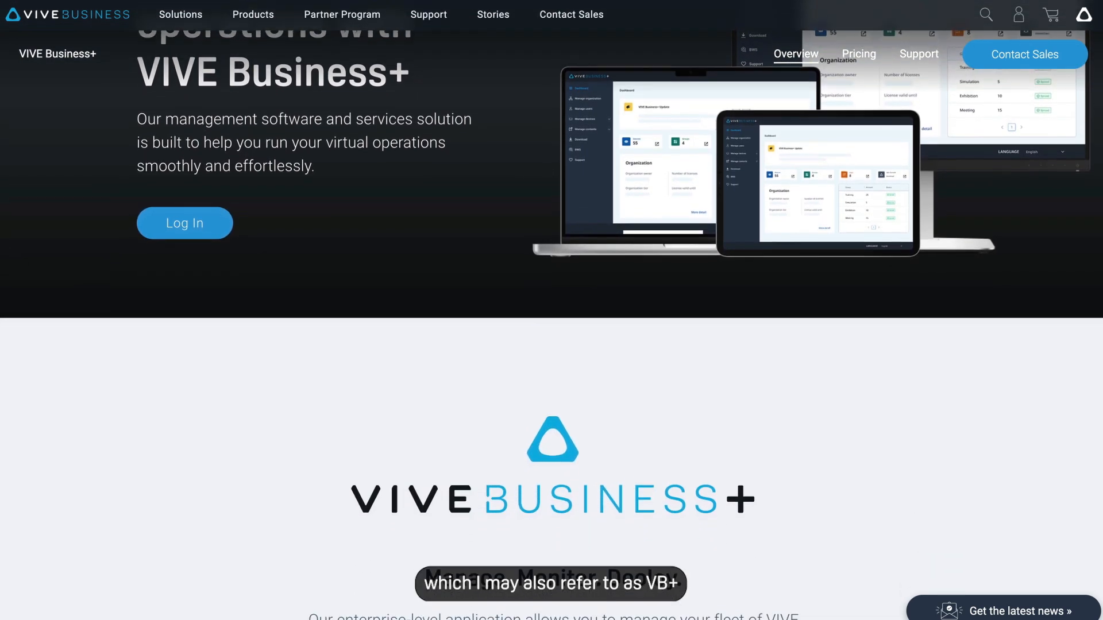
scroll("down", 3)
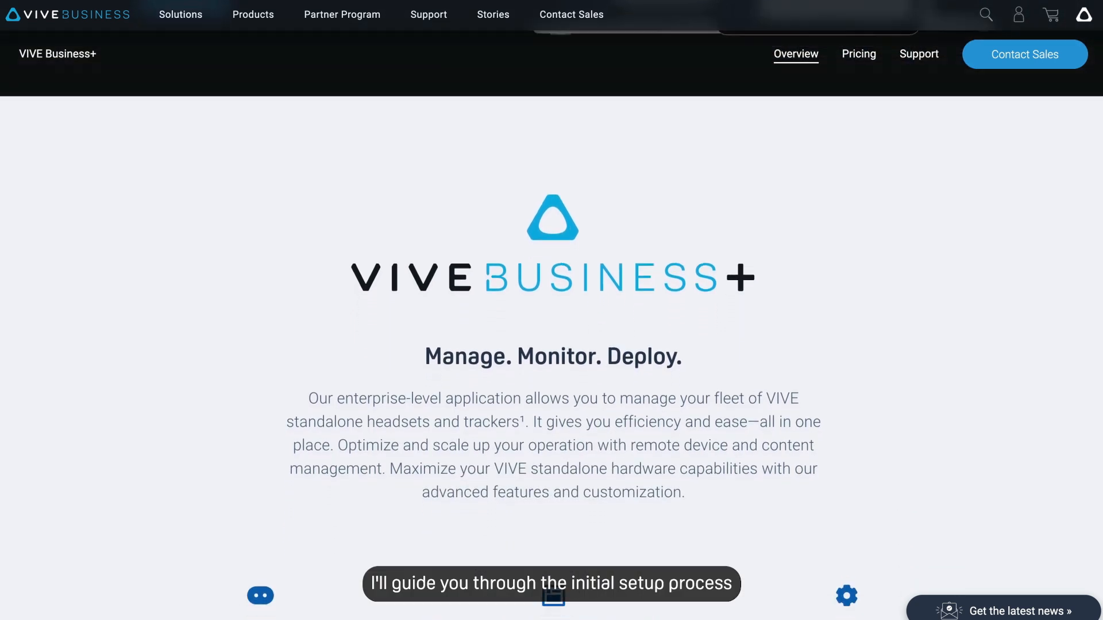
scroll("down", 3)
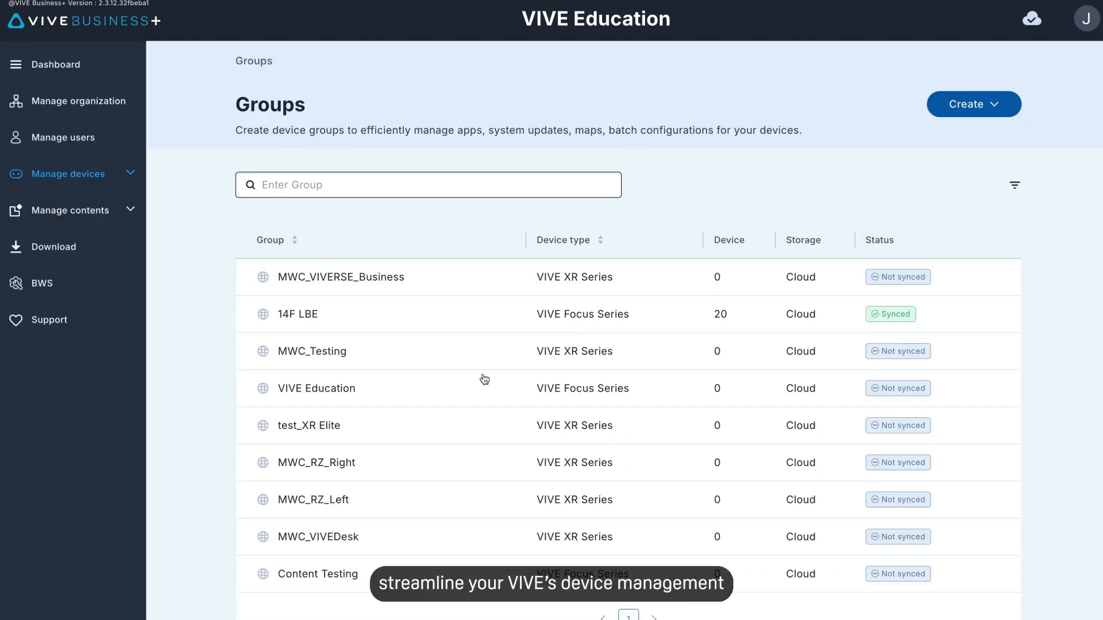
Sign in to VIVE Business+ with the account email and password
left_click(317, 389)
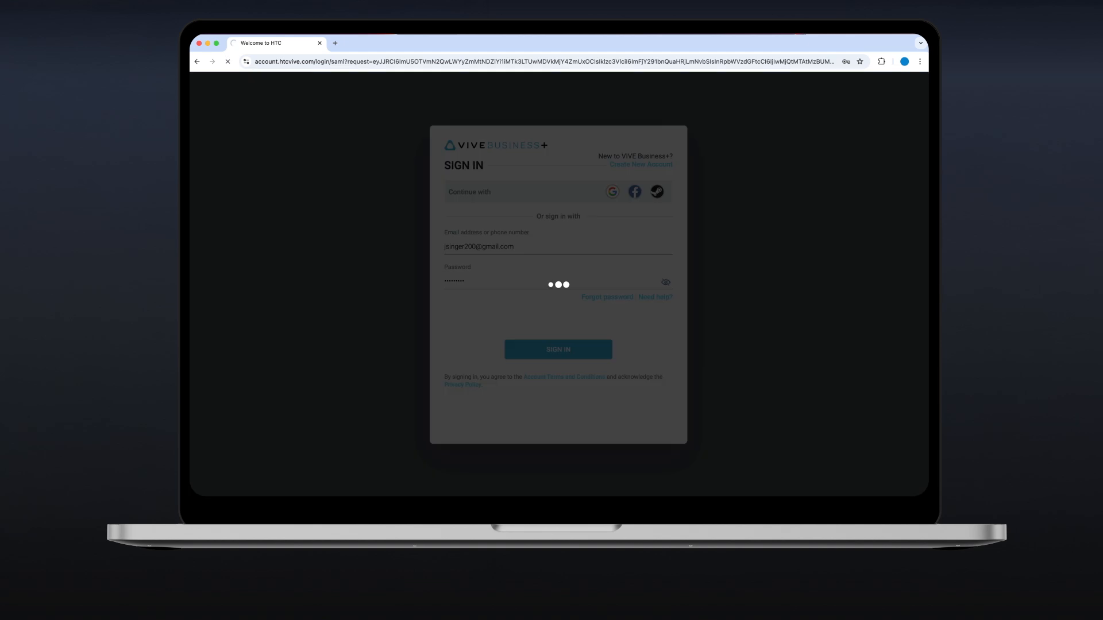
Start creating a new organization from the organization picker, reaching the tier comparison
left_click(558, 349)
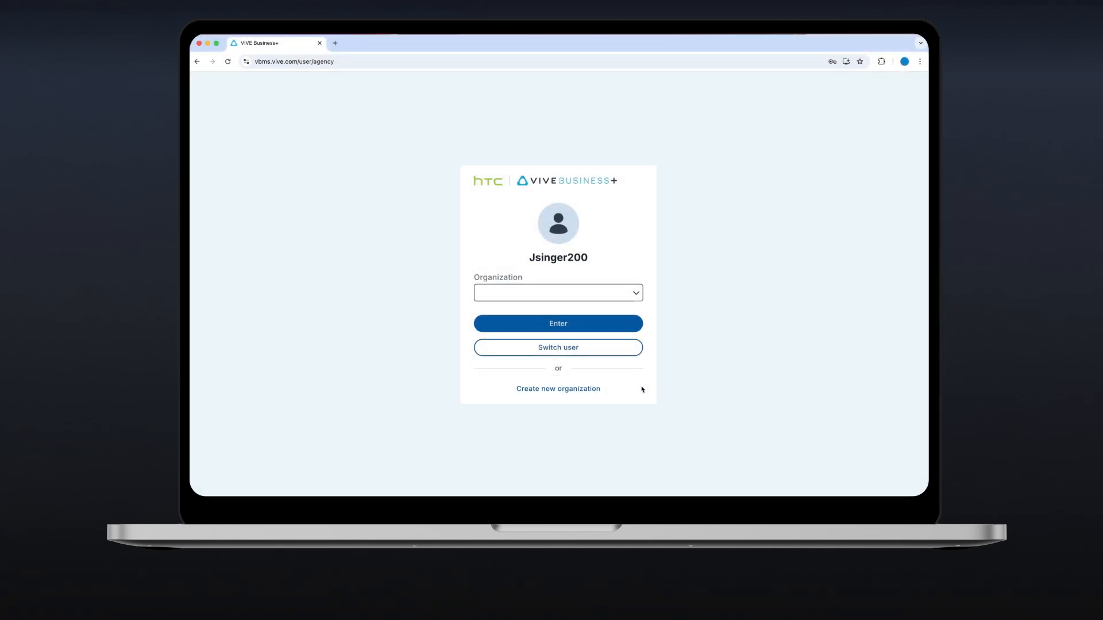
left_click(558, 388)
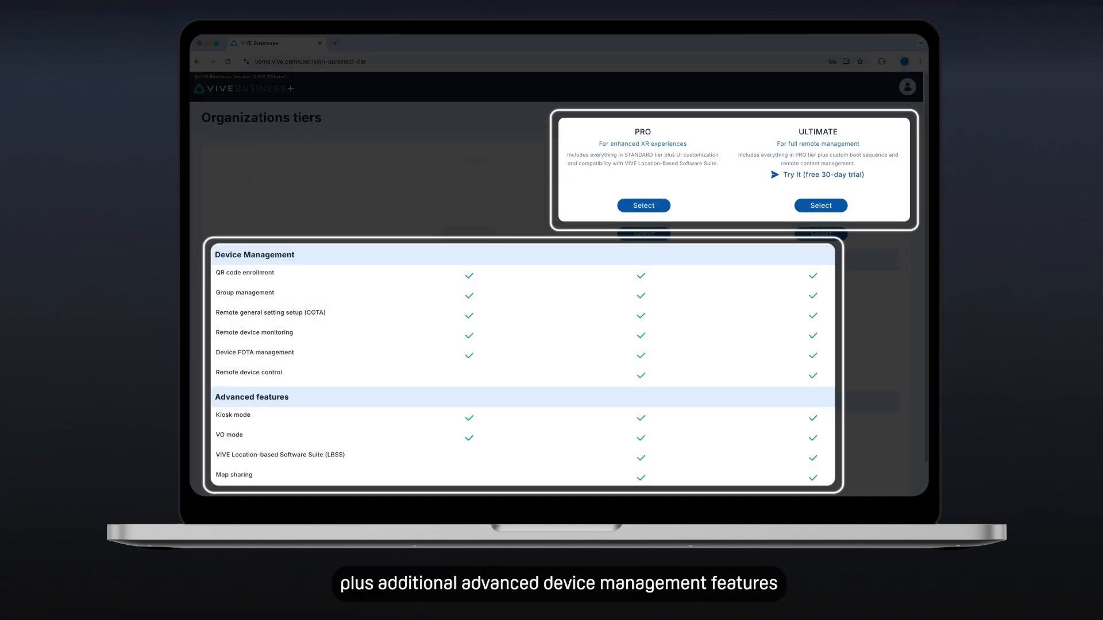
Review the PRO and ULTIMATE feature table and select the PRO tier
scroll("down", 3)
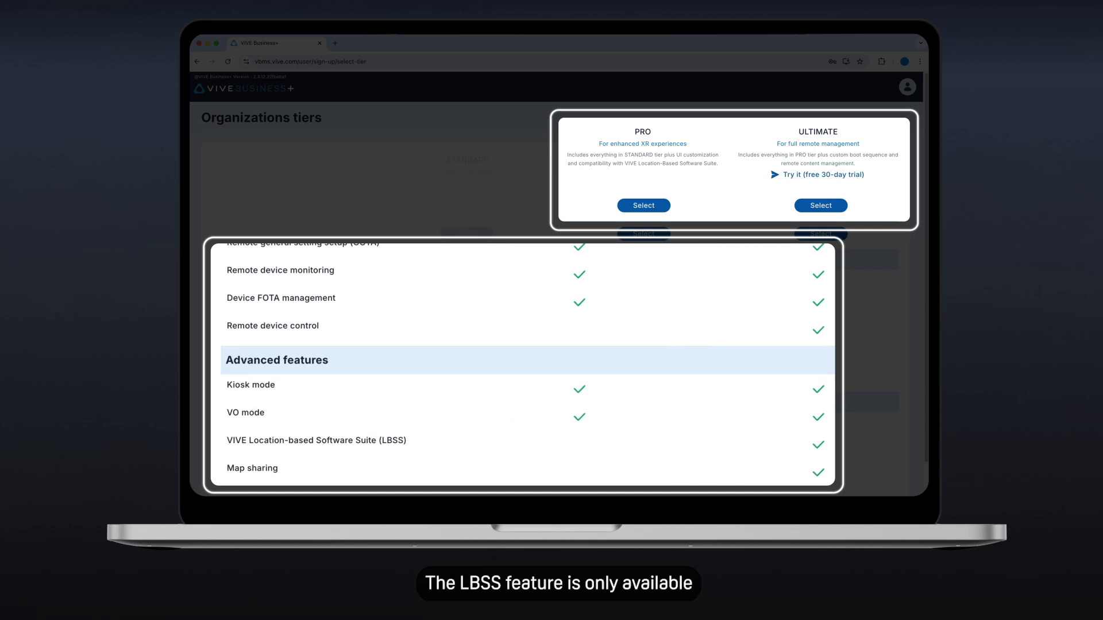
scroll("down", 3)
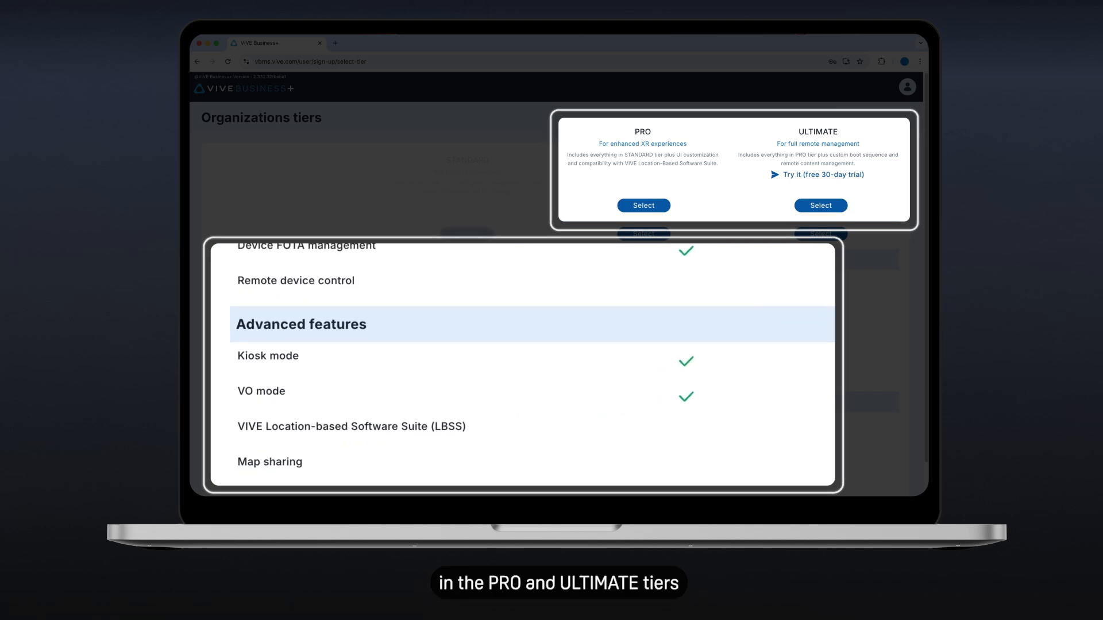
scroll("up", 3)
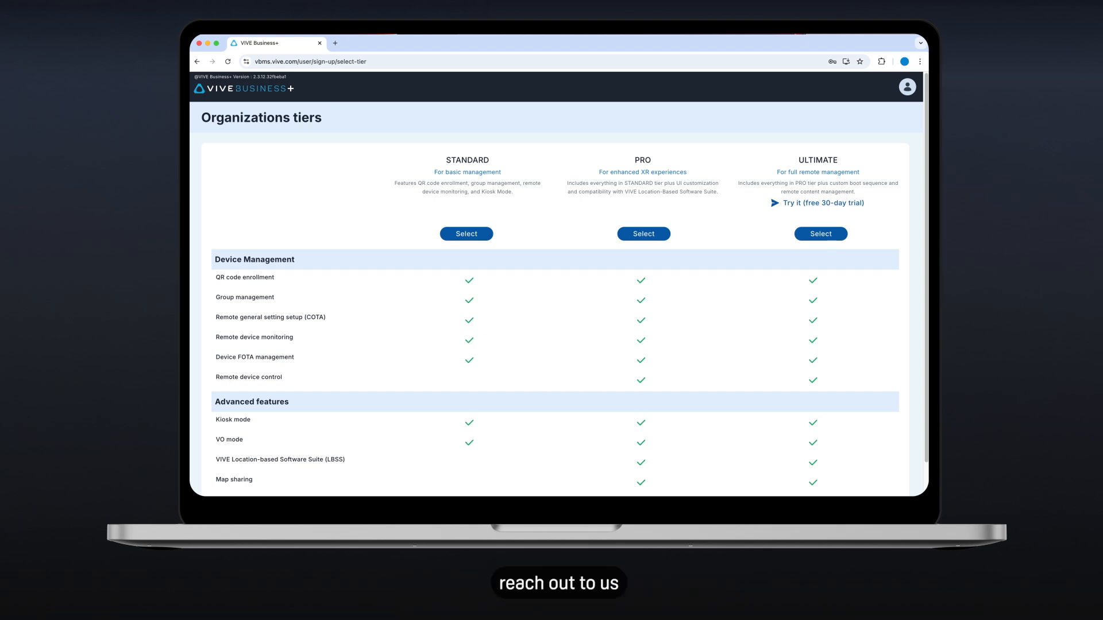
left_click(816, 202)
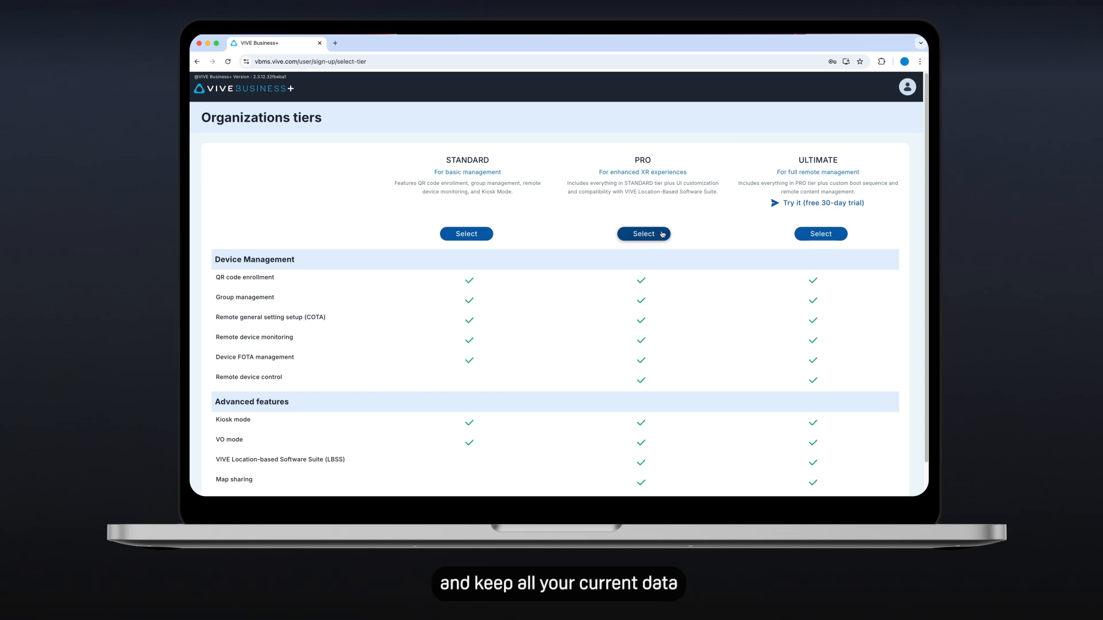
left_click(642, 233)
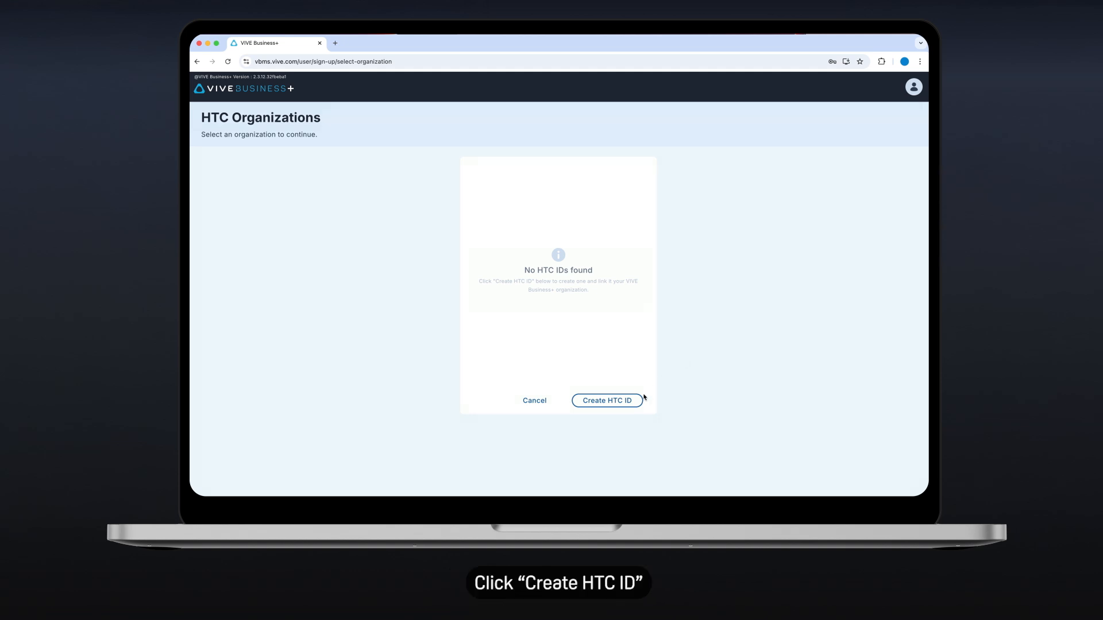
Create the VB+ Tutorial HTC ID with its company details for the VIVE Education organization
left_click(606, 400)
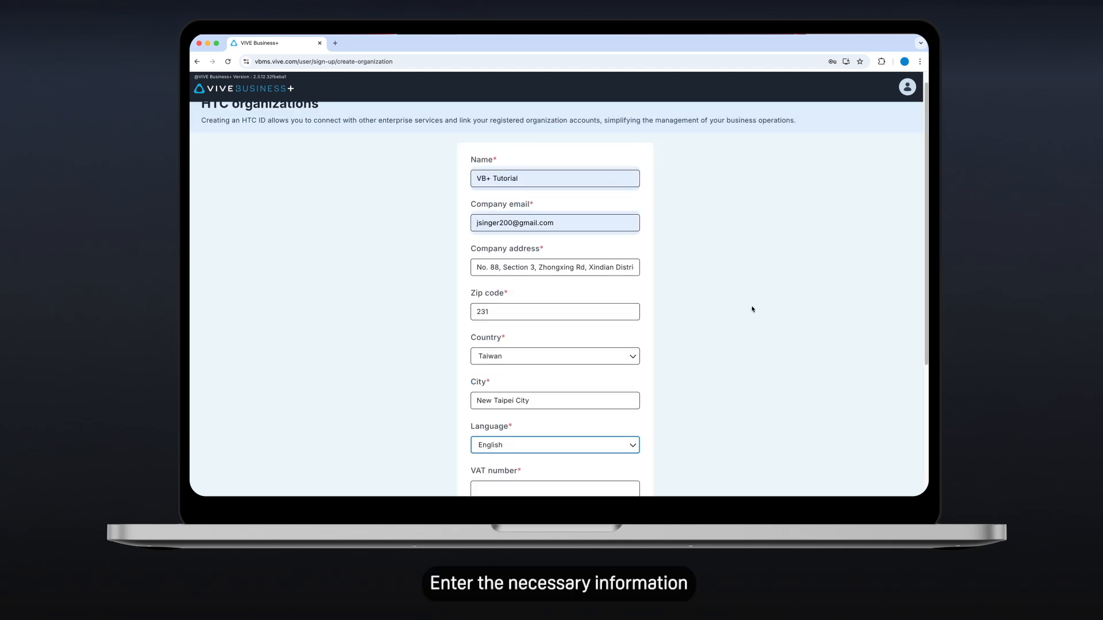
scroll("down", 3)
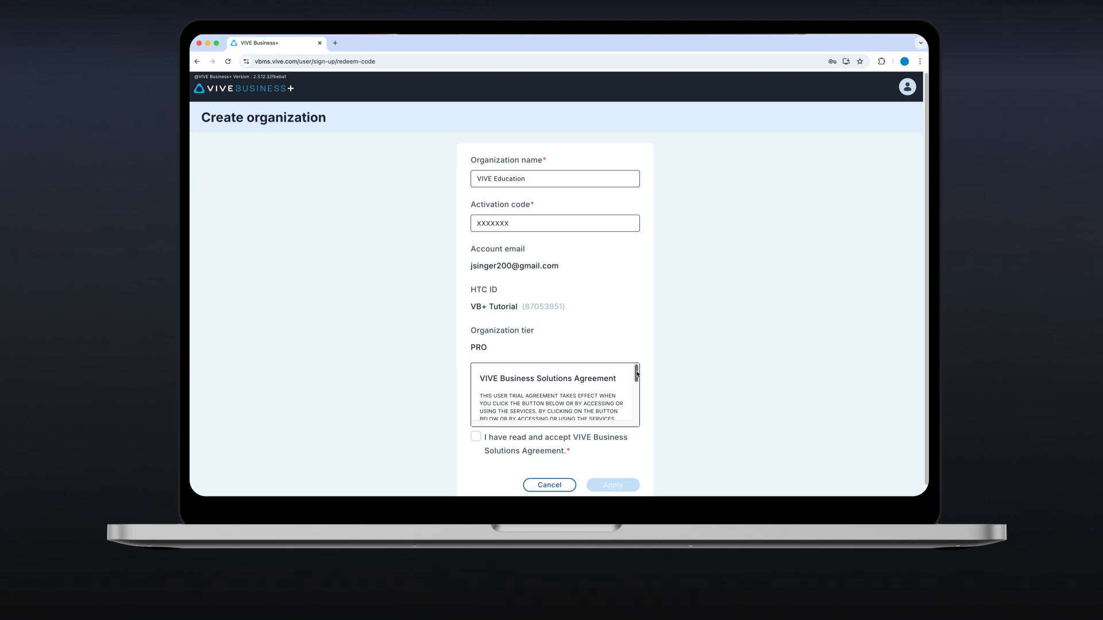
Accept the VIVE Business Solutions Agreement, create VIVE Education, and enter its dashboard
scroll("down", 3)
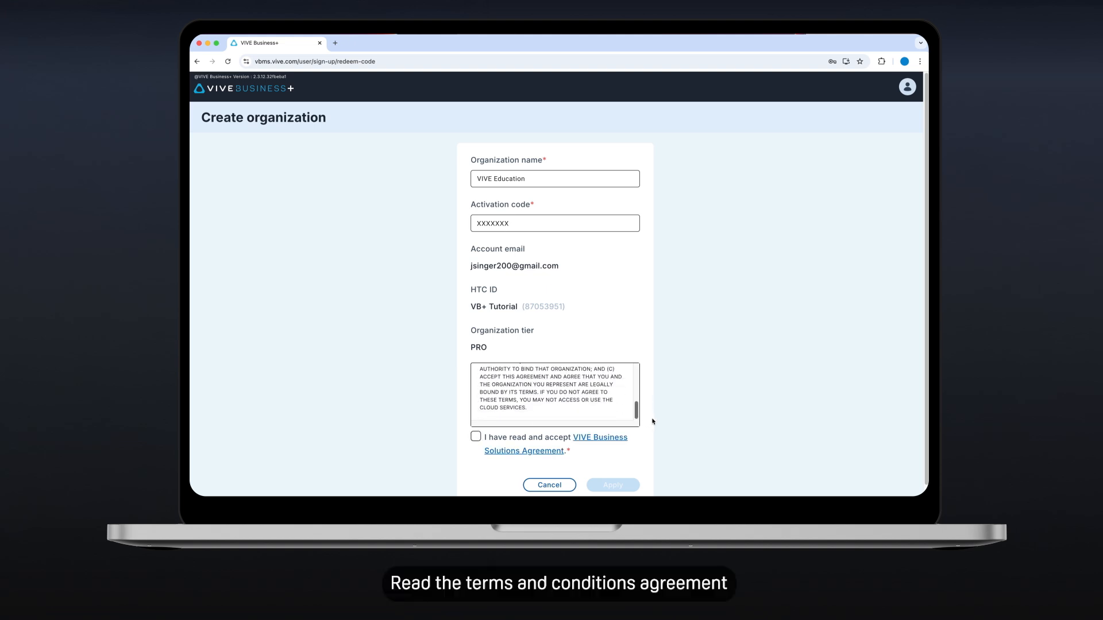
left_click(476, 437)
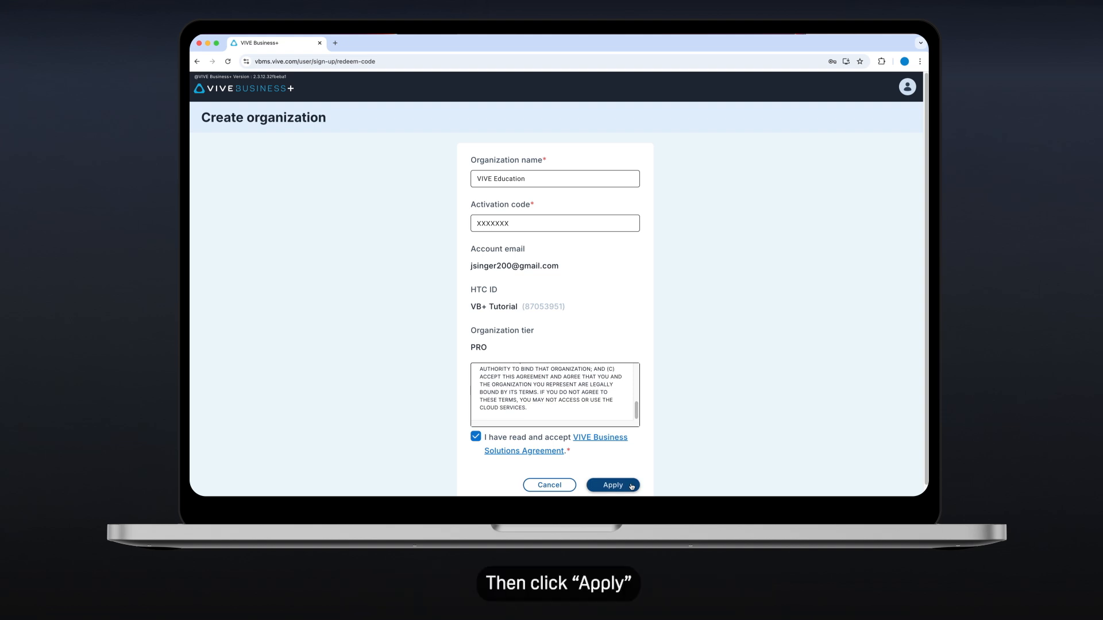
left_click(612, 484)
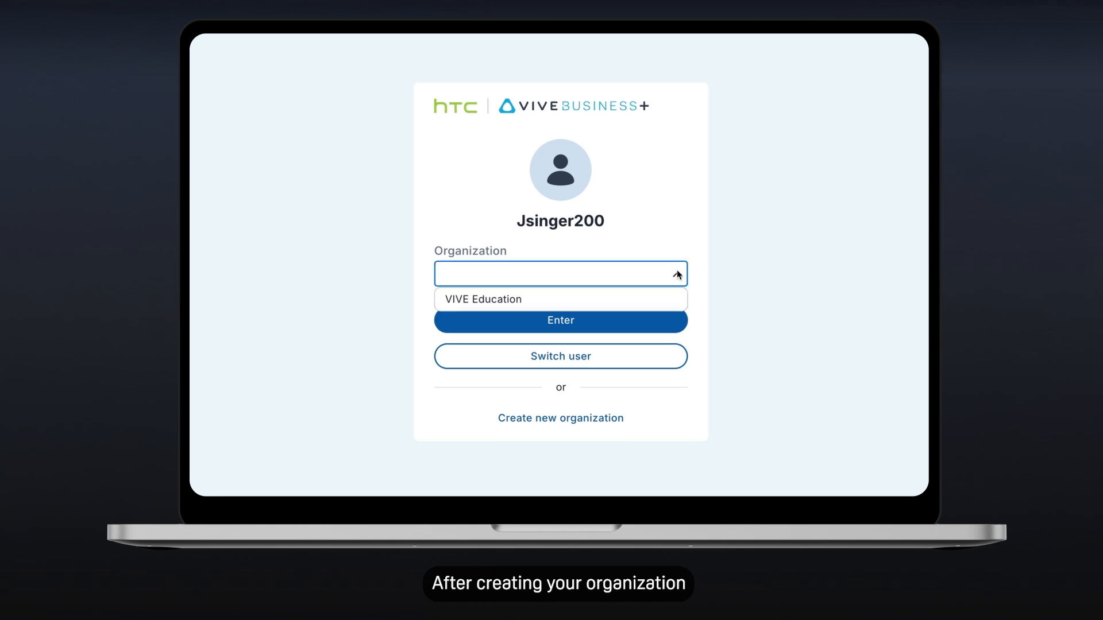
left_click(559, 298)
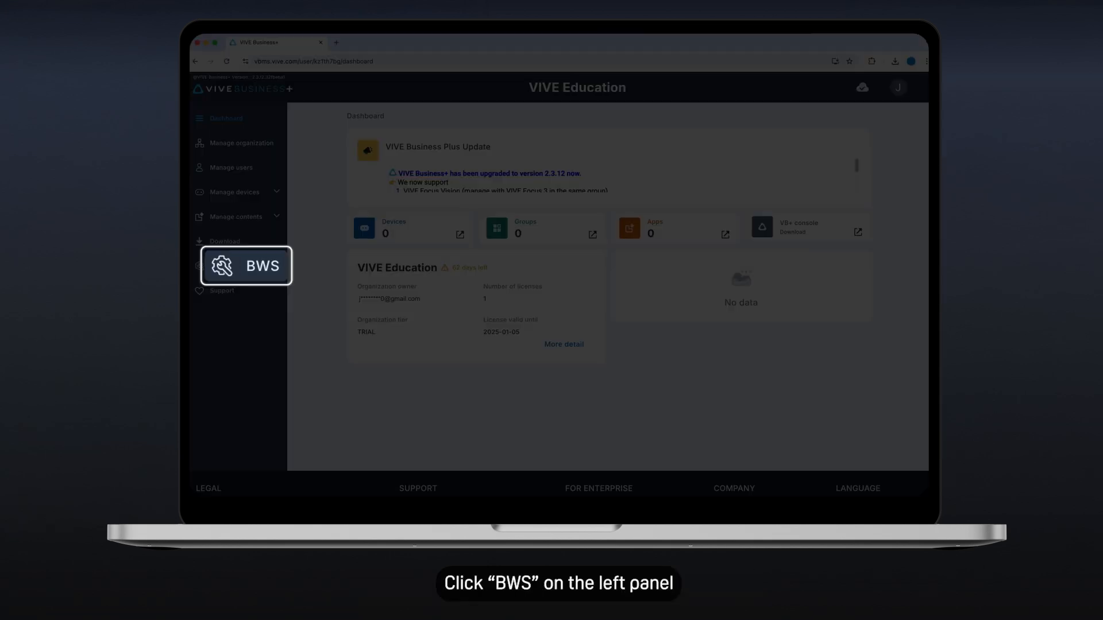
Register a single device under BWS normal registration with its serial, activation code, date and location
left_click(246, 265)
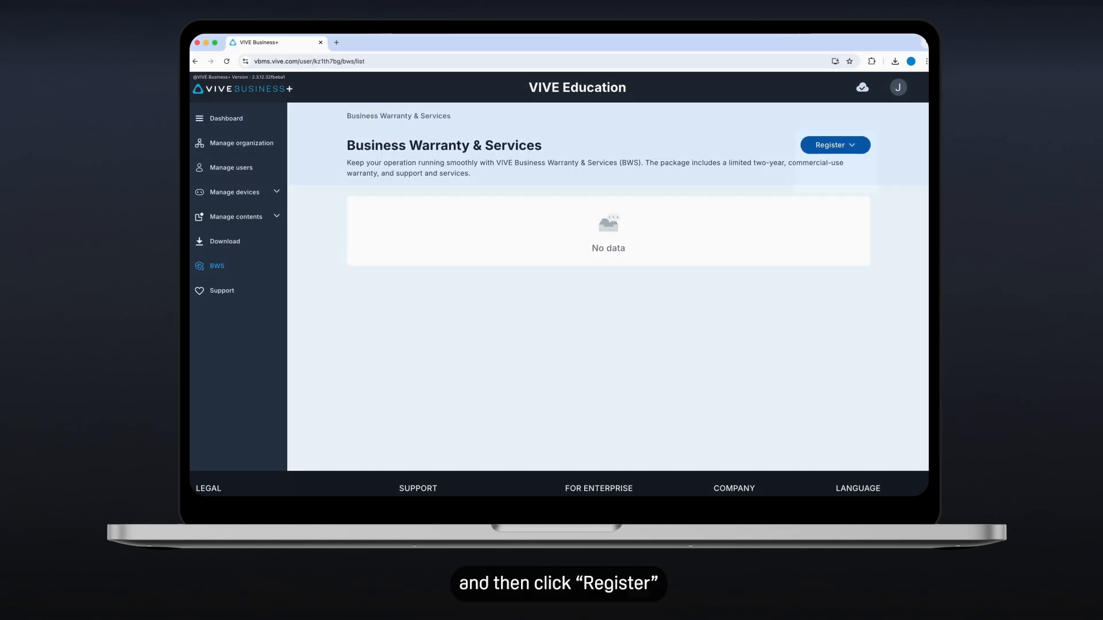
left_click(834, 145)
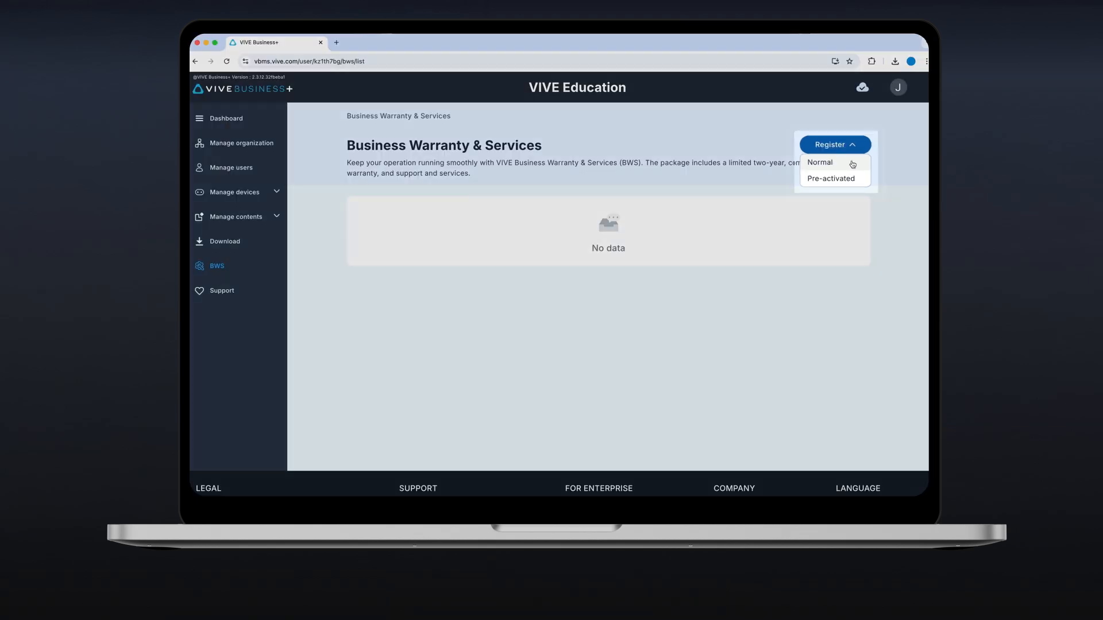
left_click(819, 162)
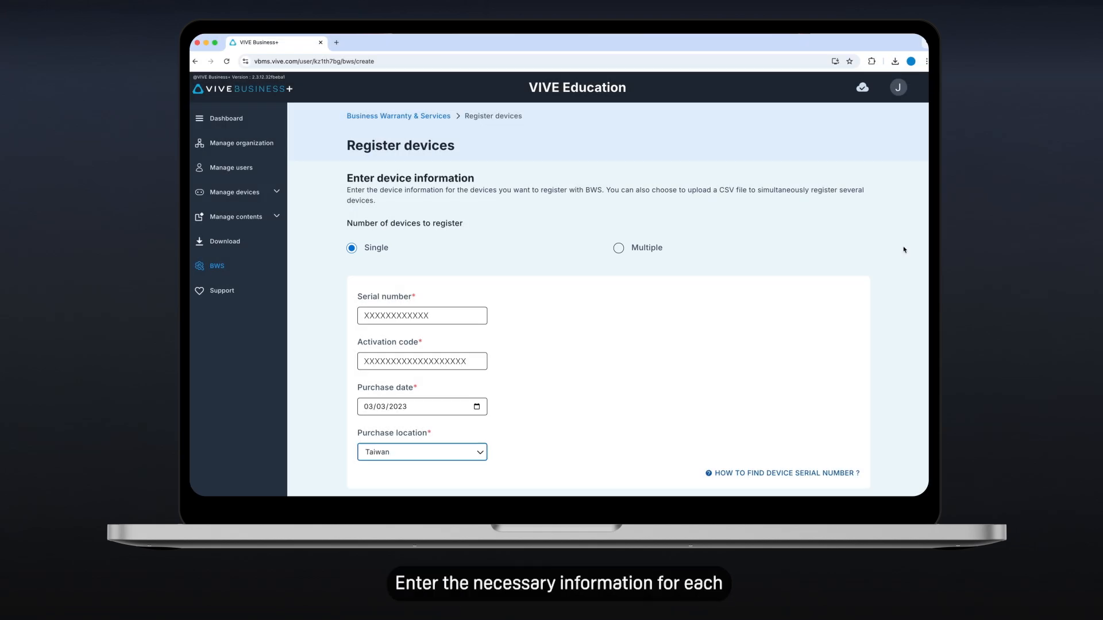
scroll("down", 3)
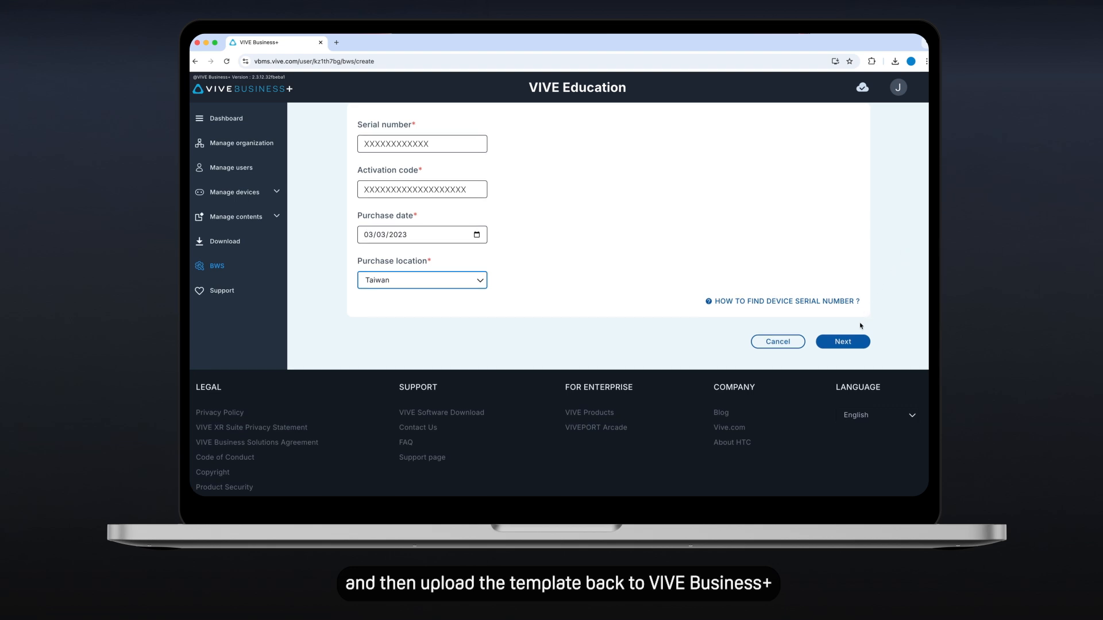
left_click(842, 341)
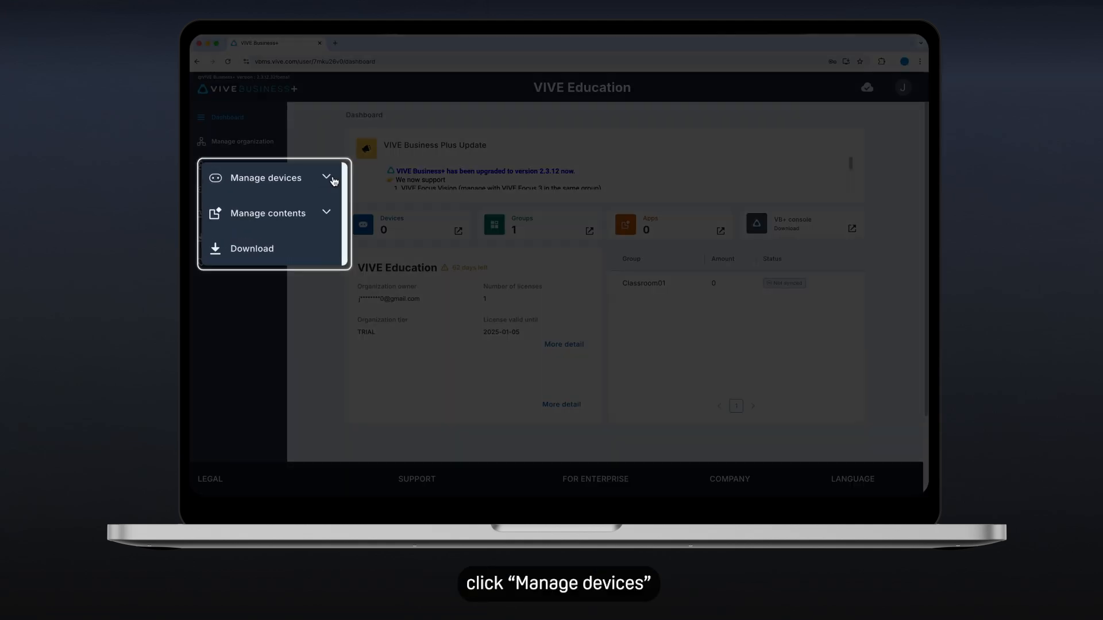
Enroll a new device from the Devices list with Wi-Fi settings, generating the enrollment QR code
left_click(266, 177)
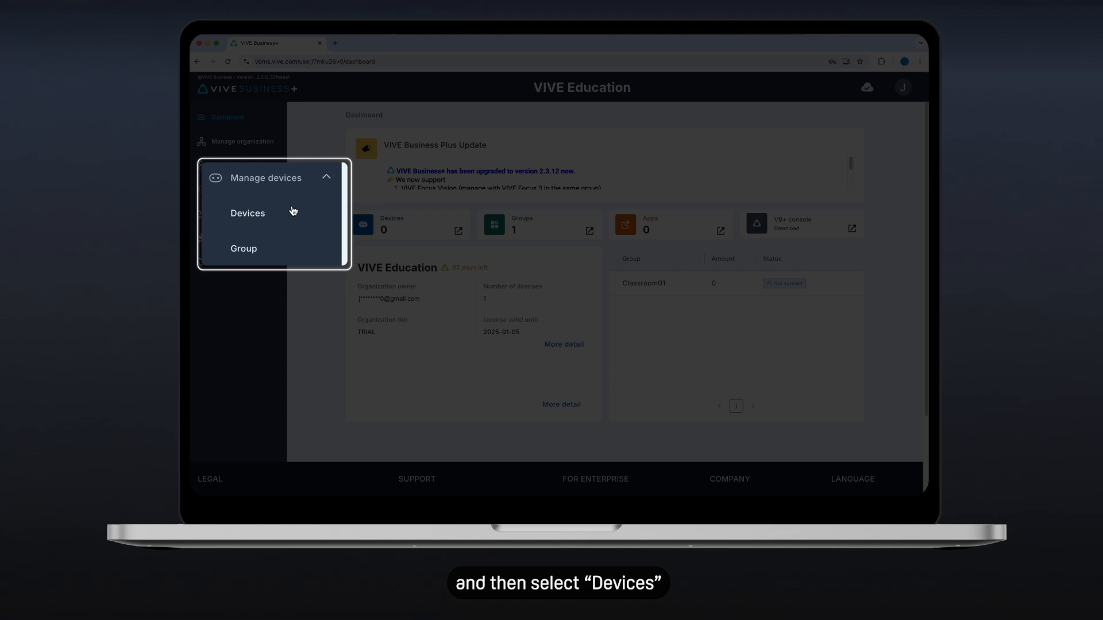
left_click(248, 214)
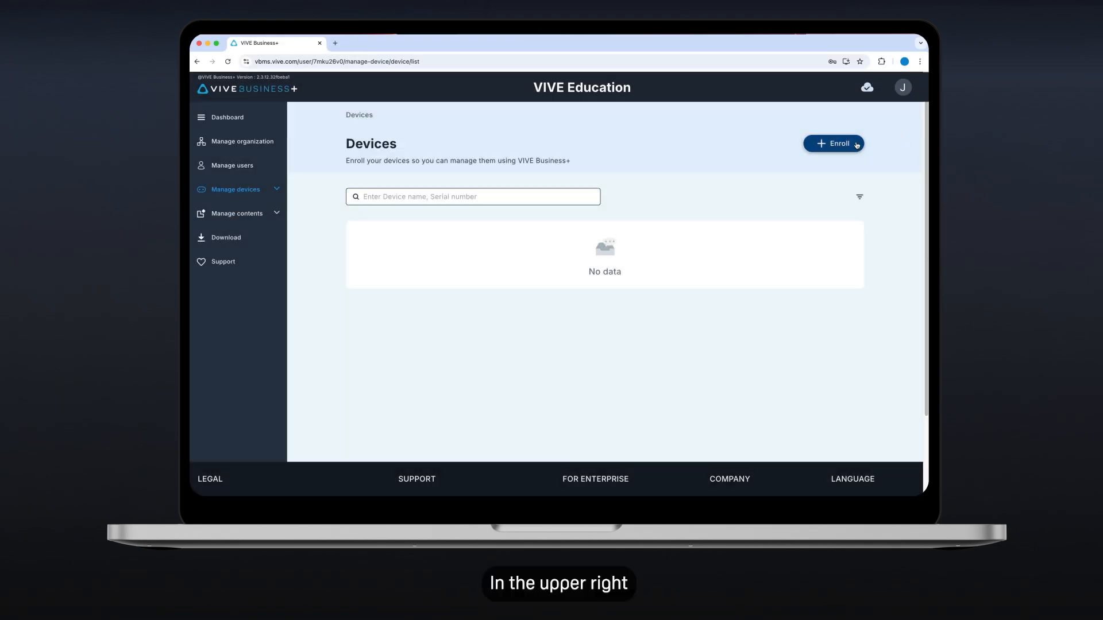
left_click(834, 144)
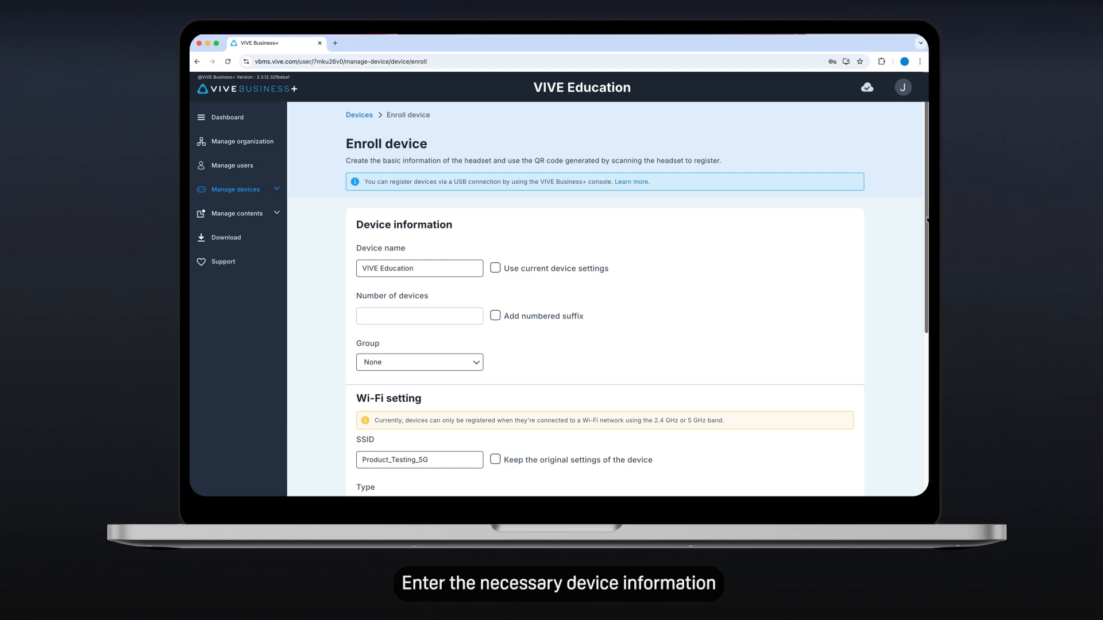
scroll("down", 3)
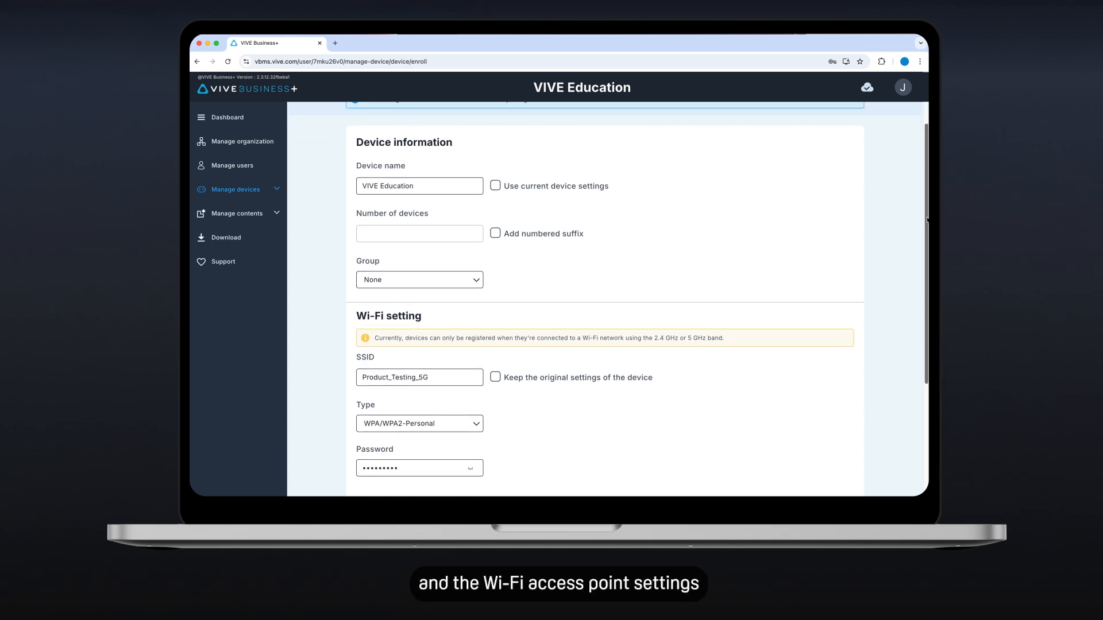
scroll("down", 3)
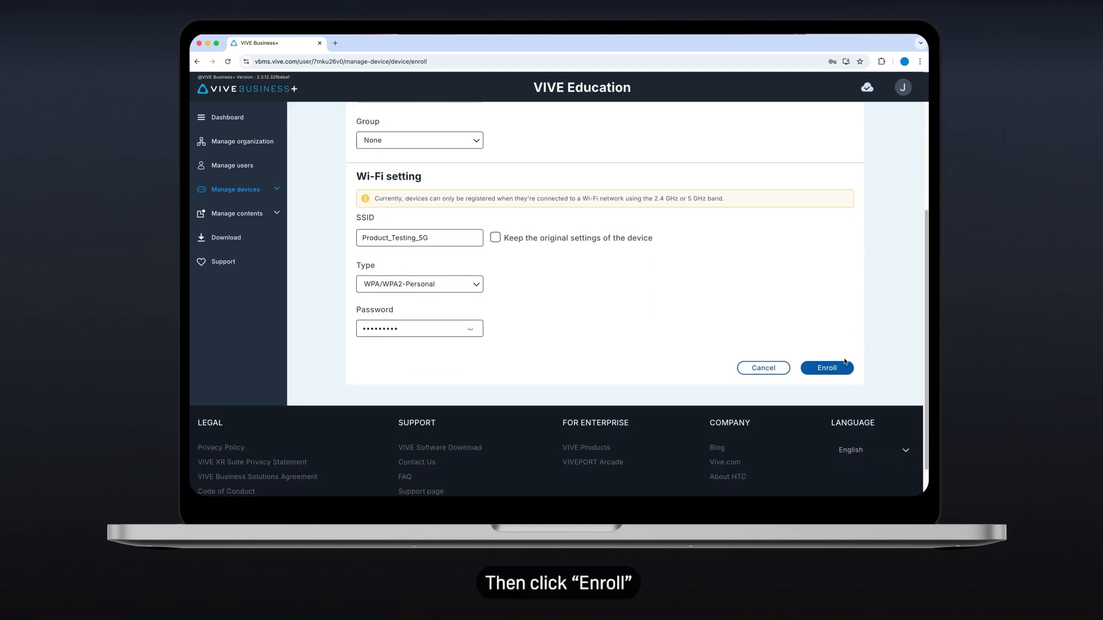
left_click(826, 368)
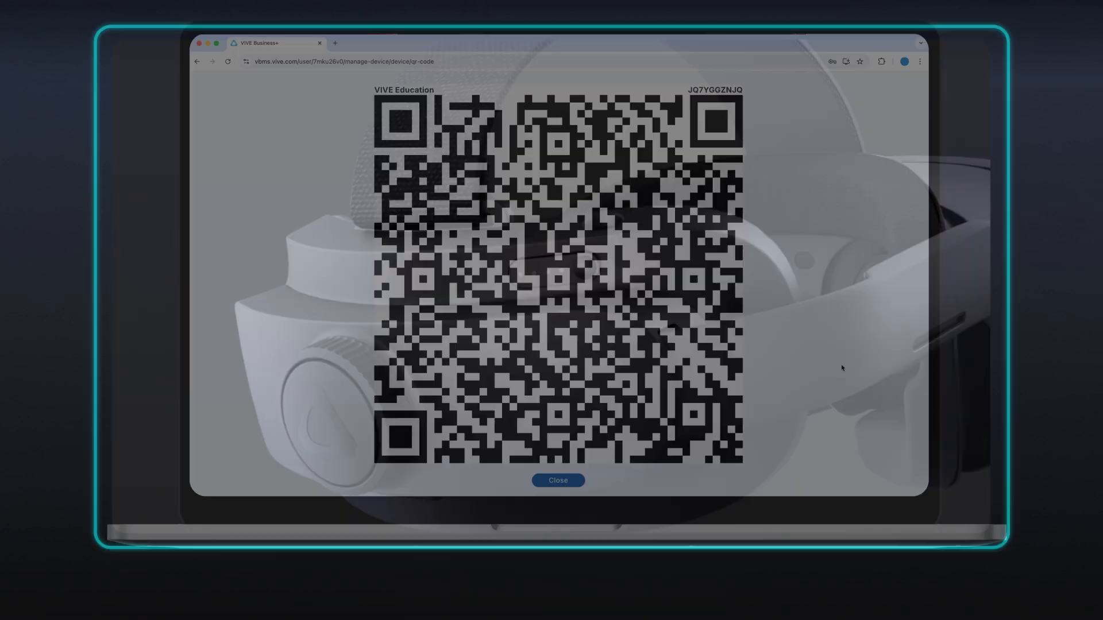
left_click(558, 480)
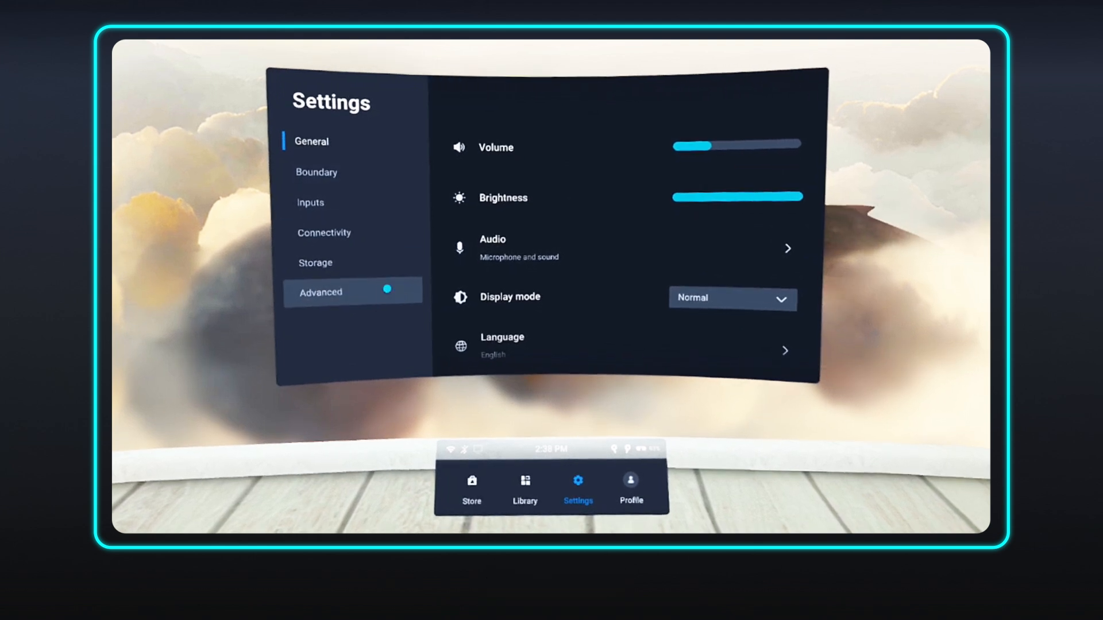
Reach MDM setup in the headset's Advanced settings to scan the enrollment QR code
left_click(320, 292)
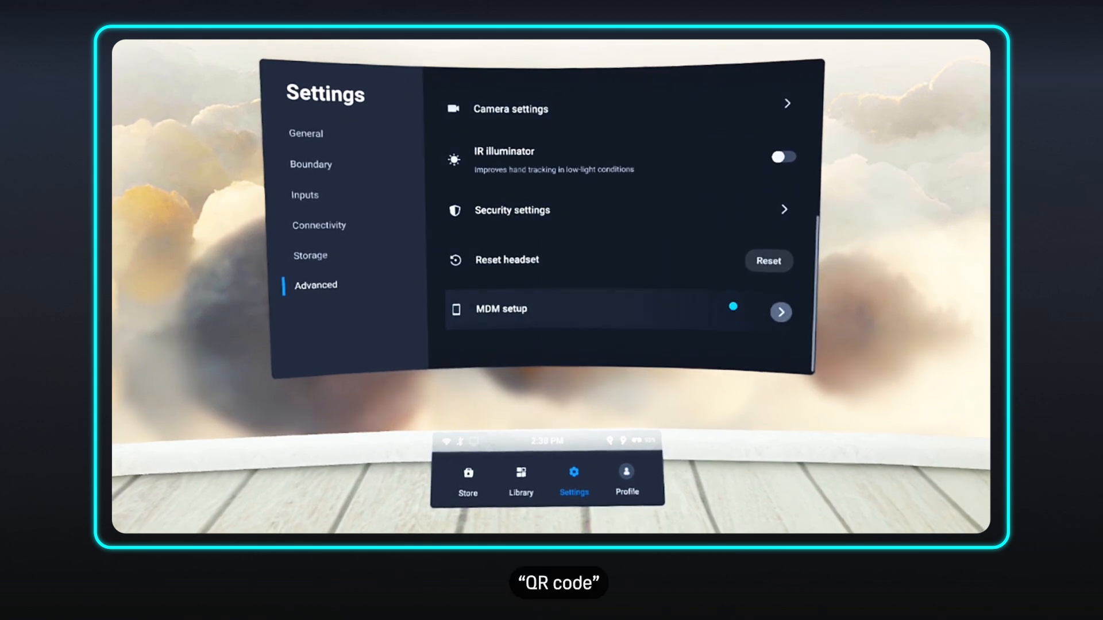
left_click(780, 312)
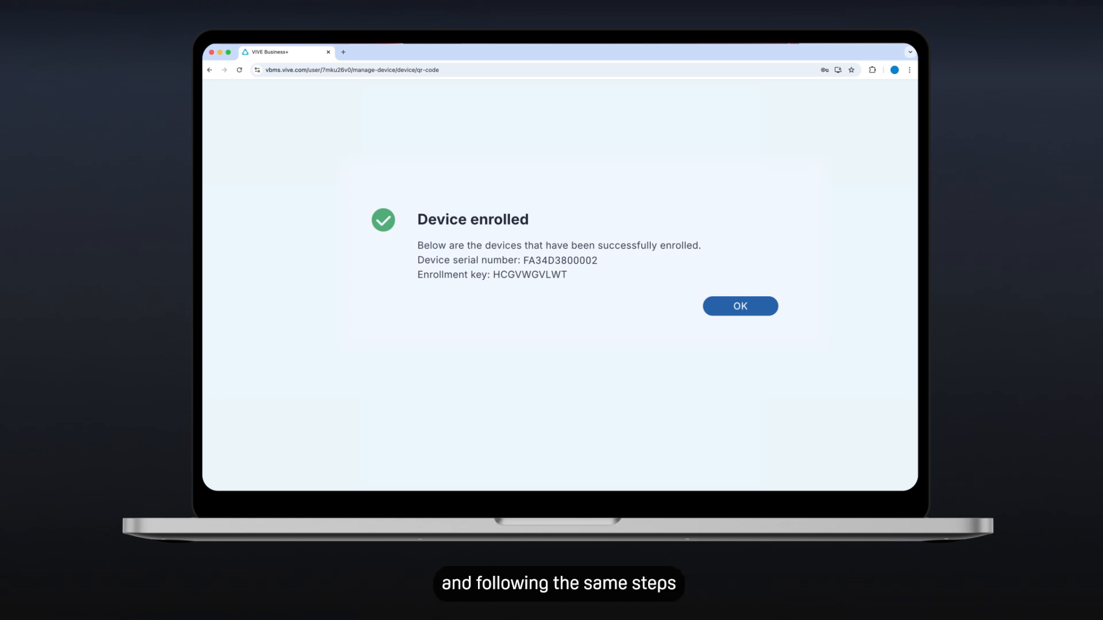
Acknowledge the Device enrolled confirmation and return to the VIVE Education dashboard
left_click(739, 306)
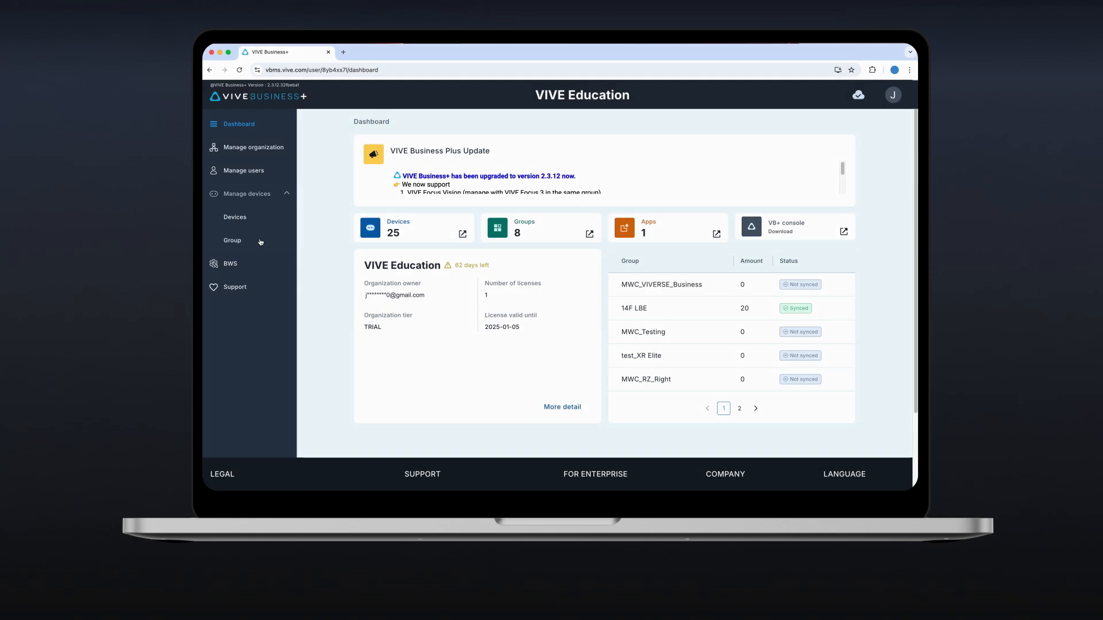
Create a VIVE Focus Series device group named VIVE Education from the Groups list
left_click(232, 240)
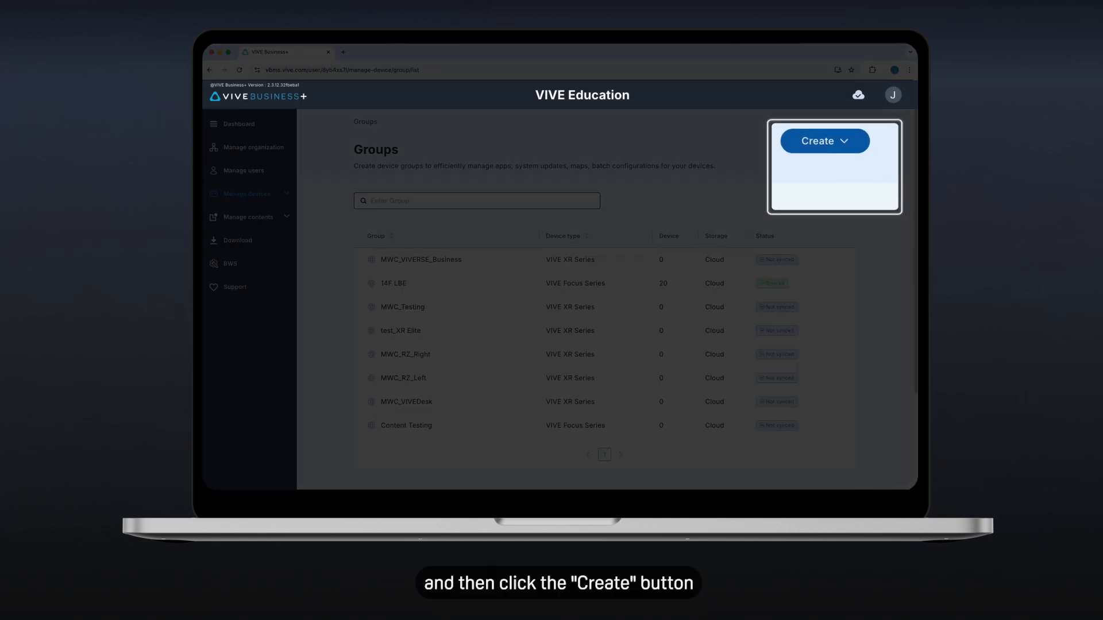
left_click(823, 140)
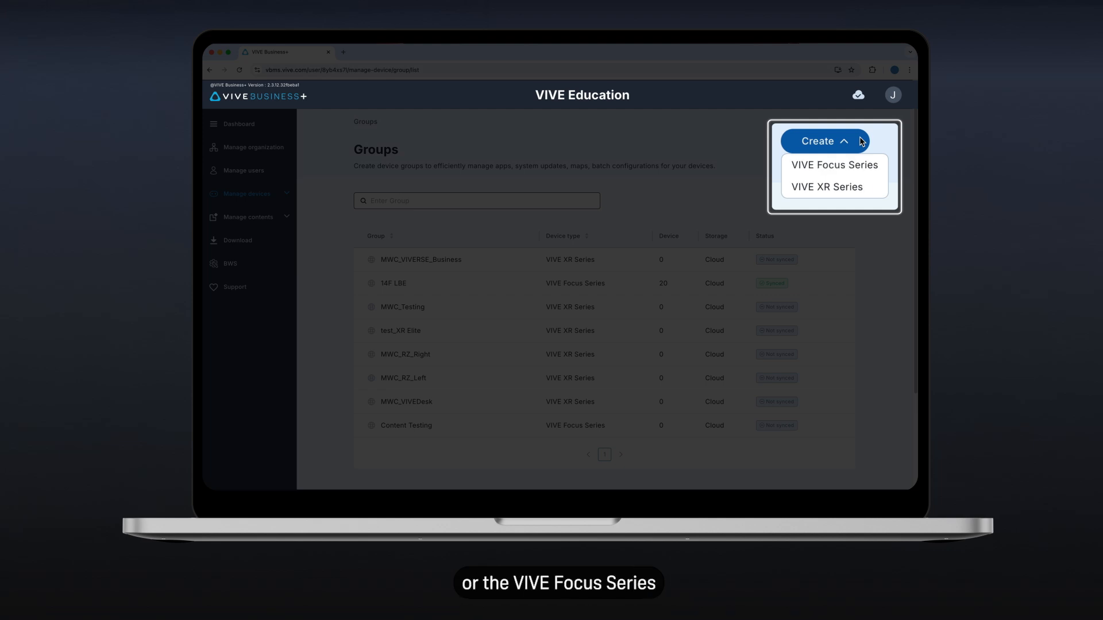
left_click(834, 164)
type("VIVE Education")
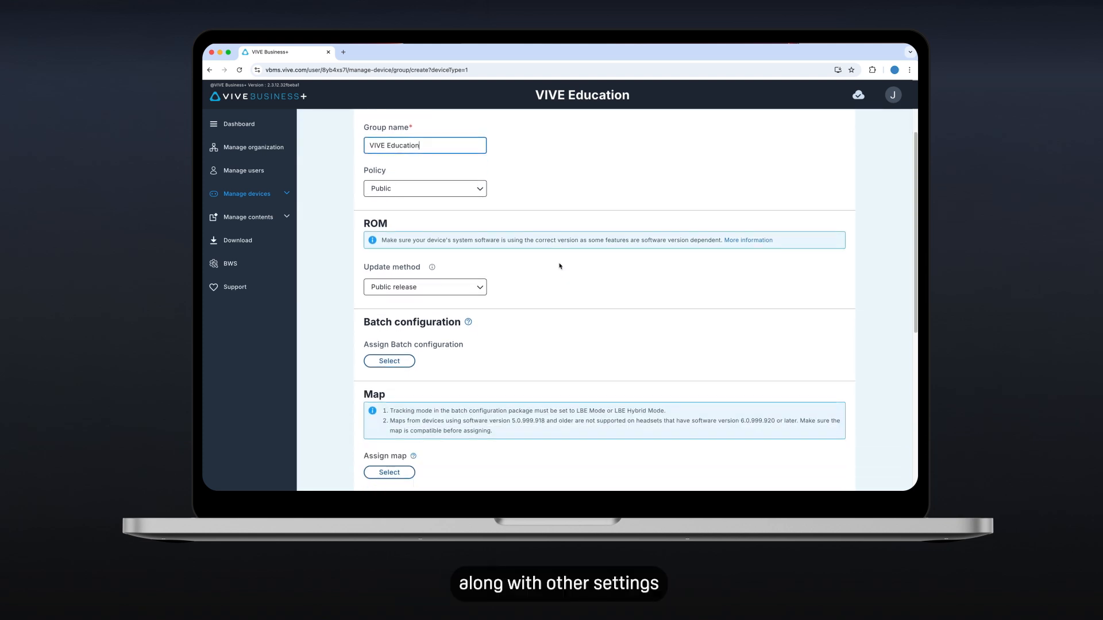
scroll("down", 3)
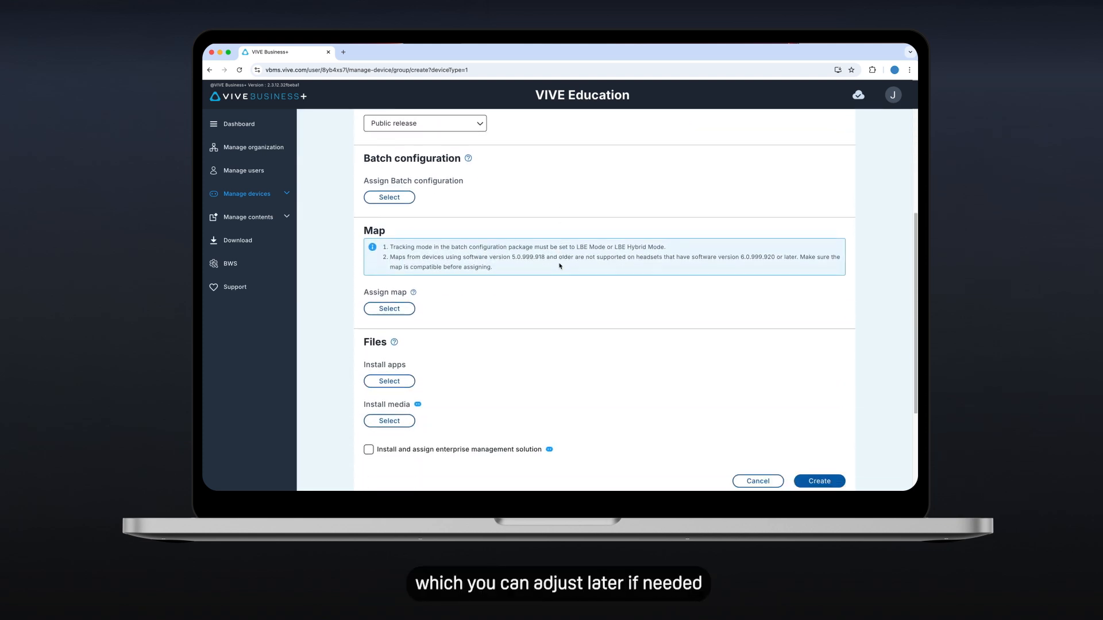
scroll("down", 3)
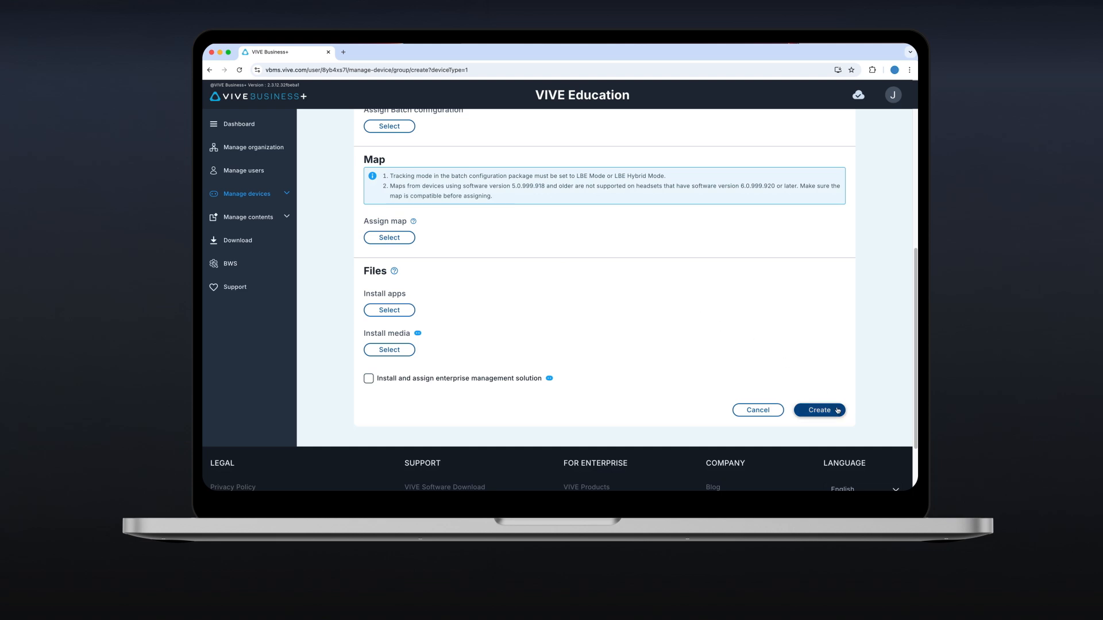
left_click(818, 410)
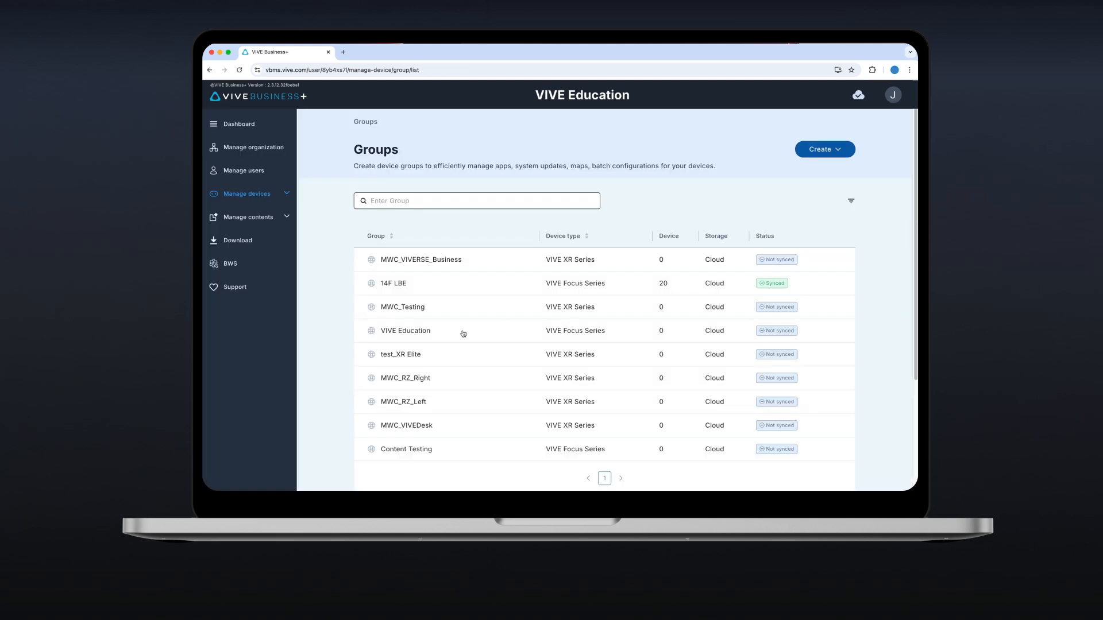
left_click(406, 331)
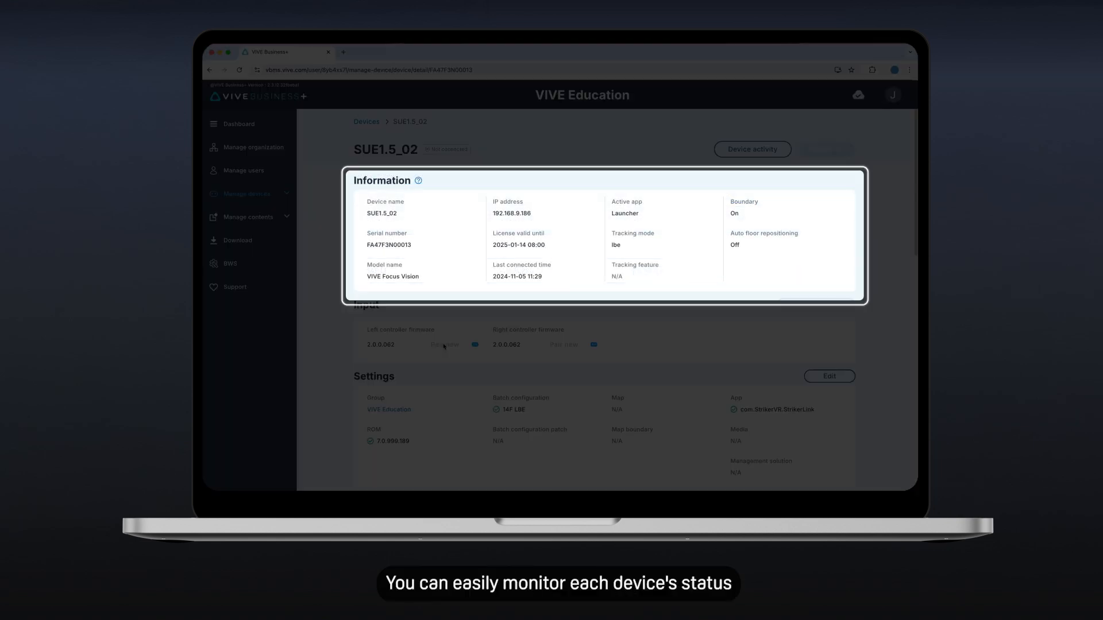
mouse_move(897, 215)
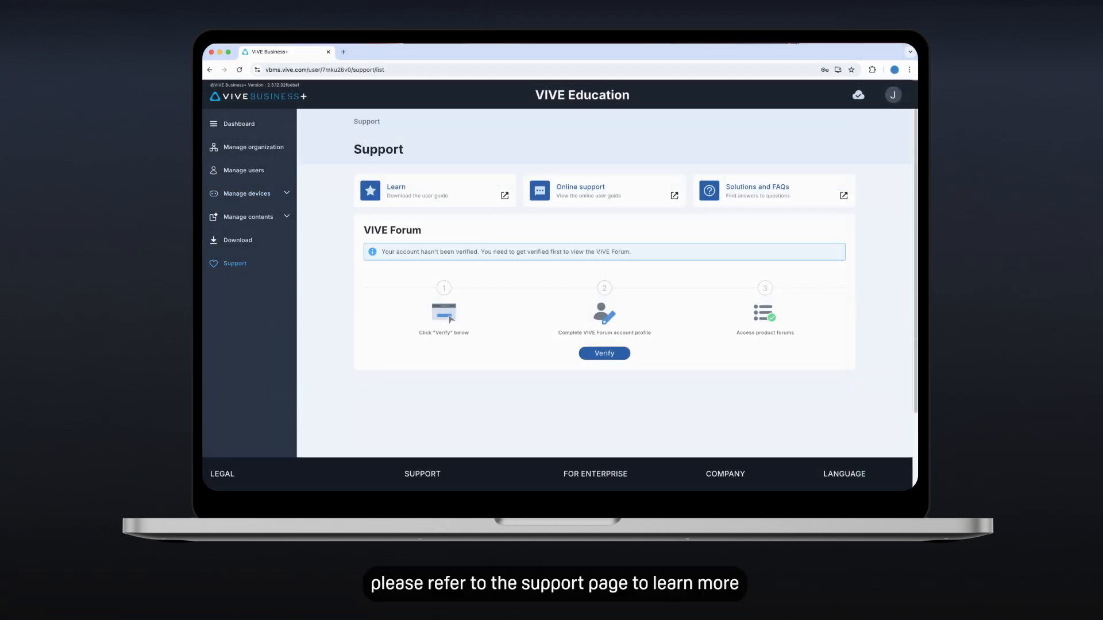
Return to the VIVE Education organization dashboard from the sidebar
left_click(238, 124)
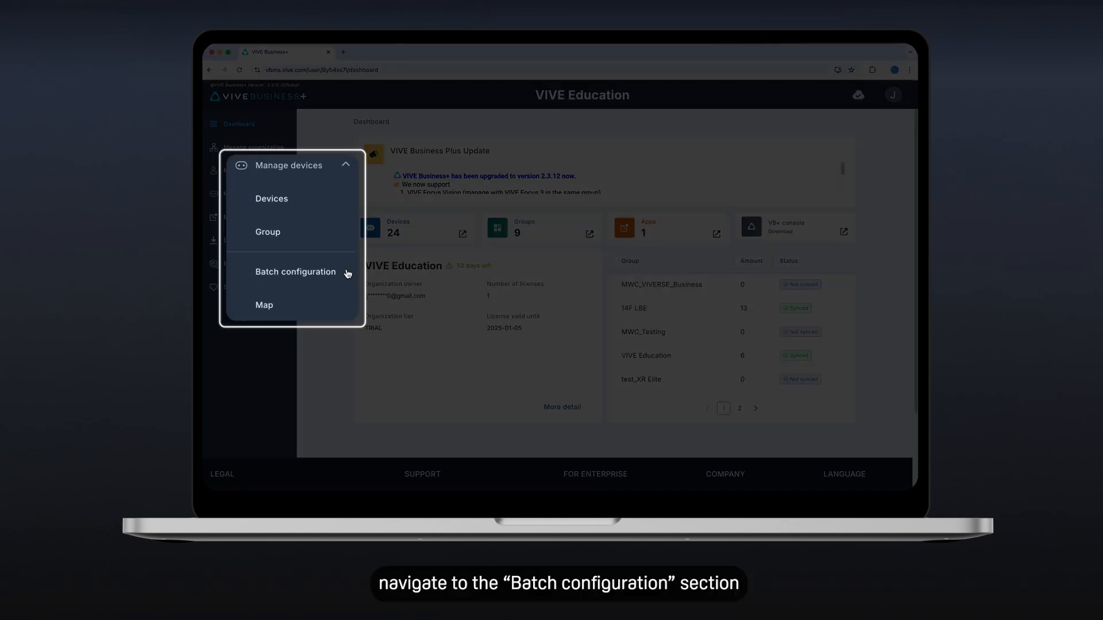
Start a VIVE Focus Series batch configuration package and name it VIVE Education
left_click(295, 271)
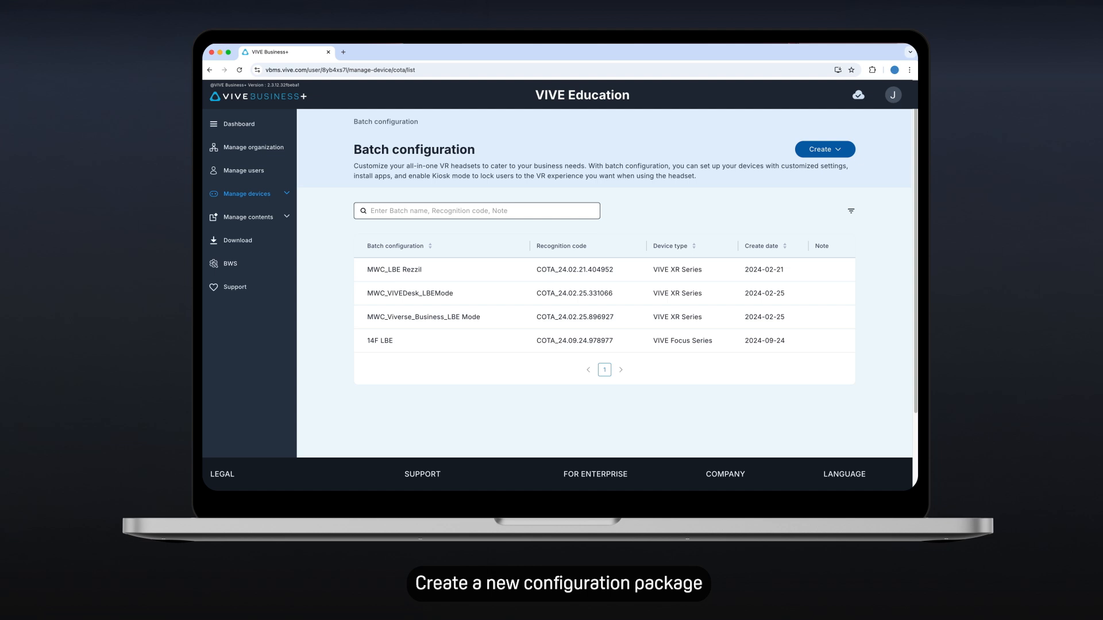
left_click(823, 149)
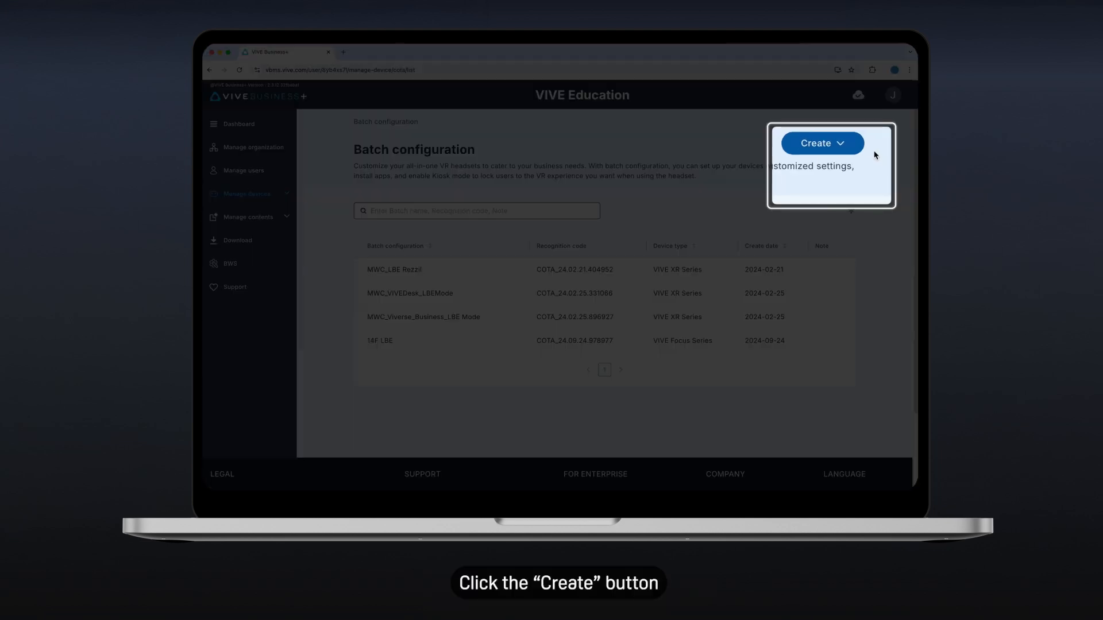
left_click(822, 142)
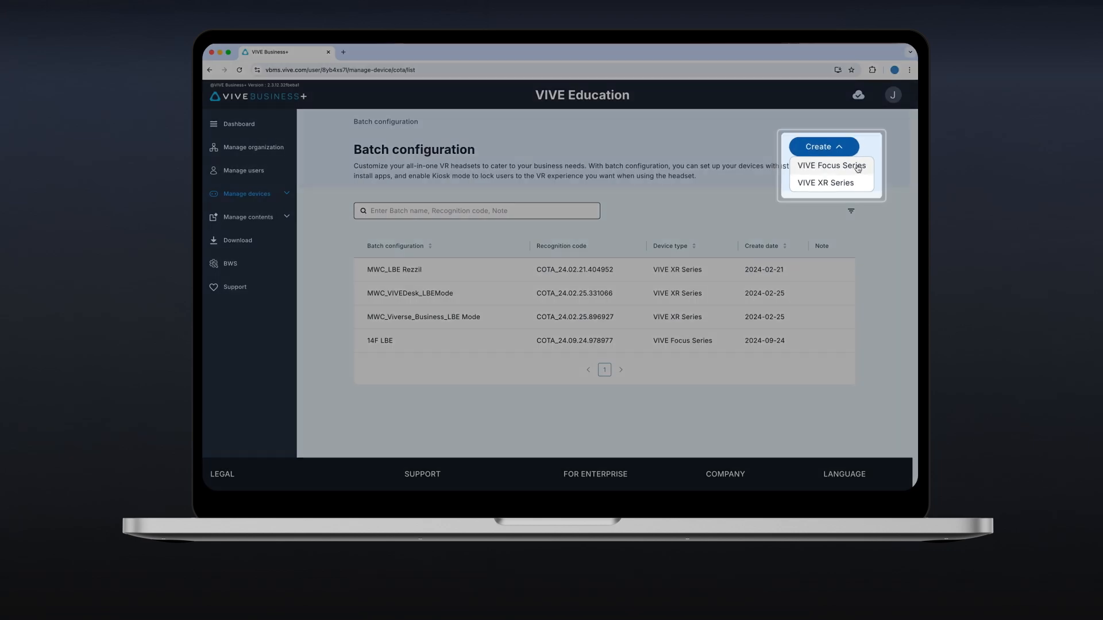
left_click(831, 165)
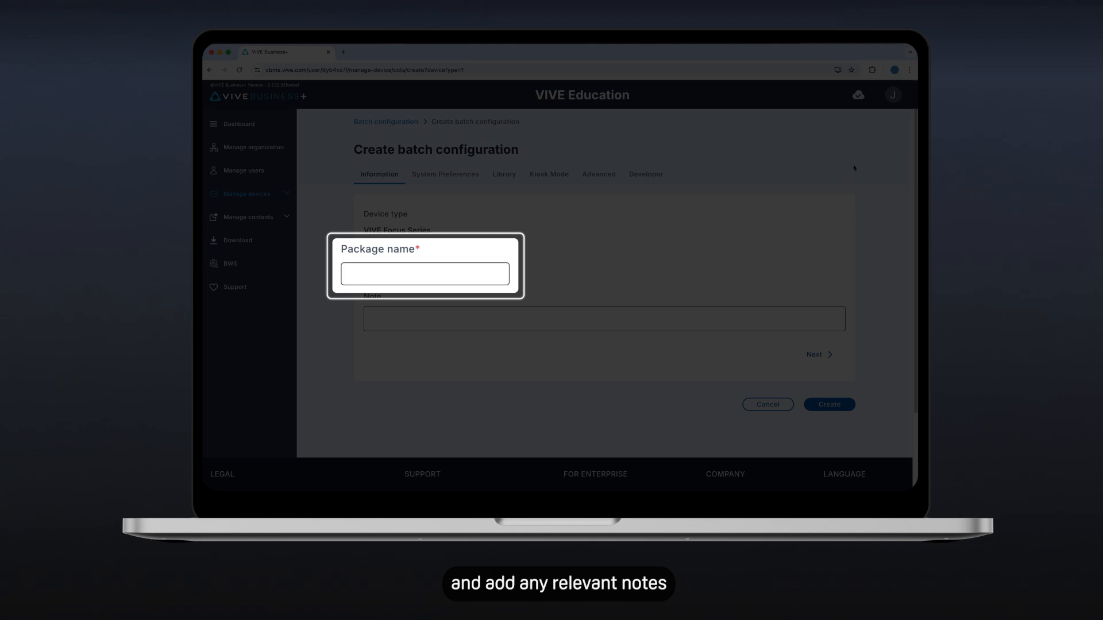
type("VIVE Education")
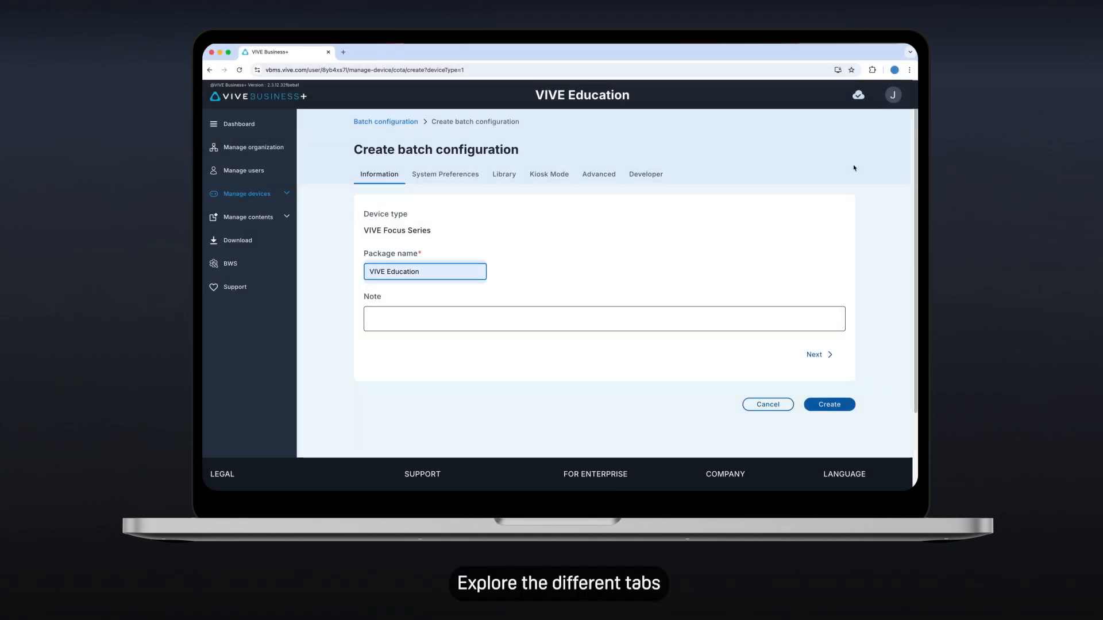
Review System Preferences, Kiosk Mode, Advanced and Developer settings, then create the VIVE Education package
left_click(445, 174)
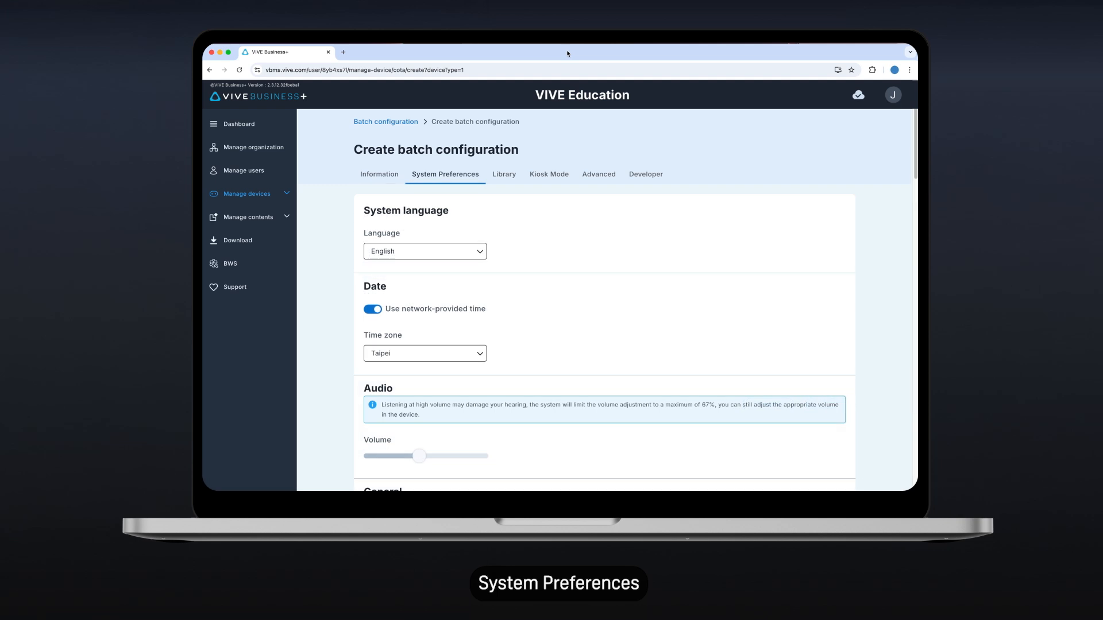
left_click(549, 174)
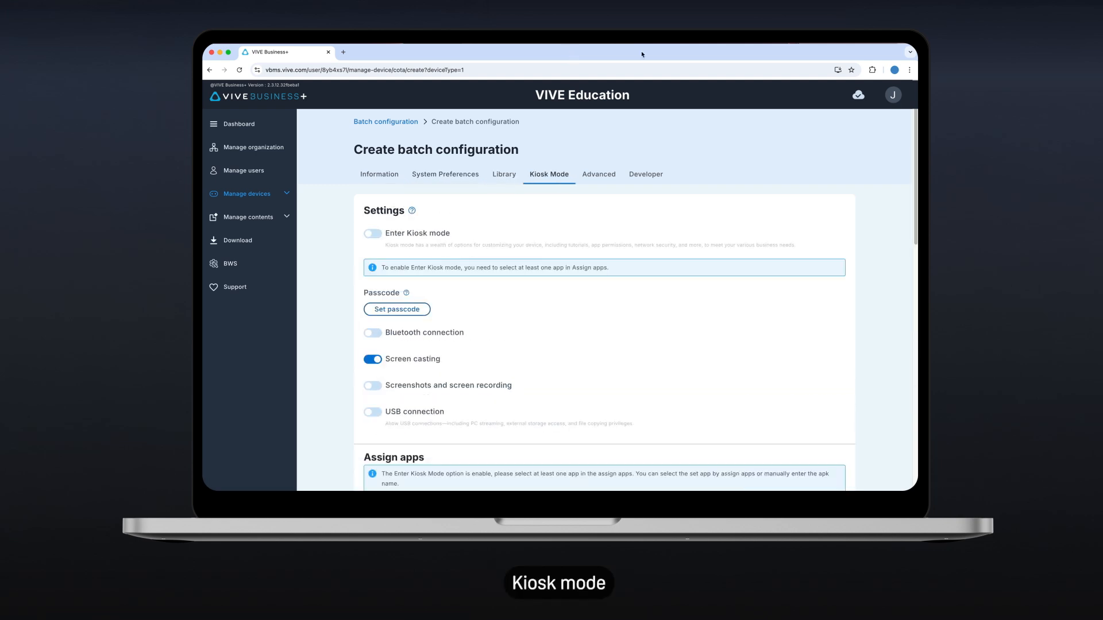
left_click(645, 174)
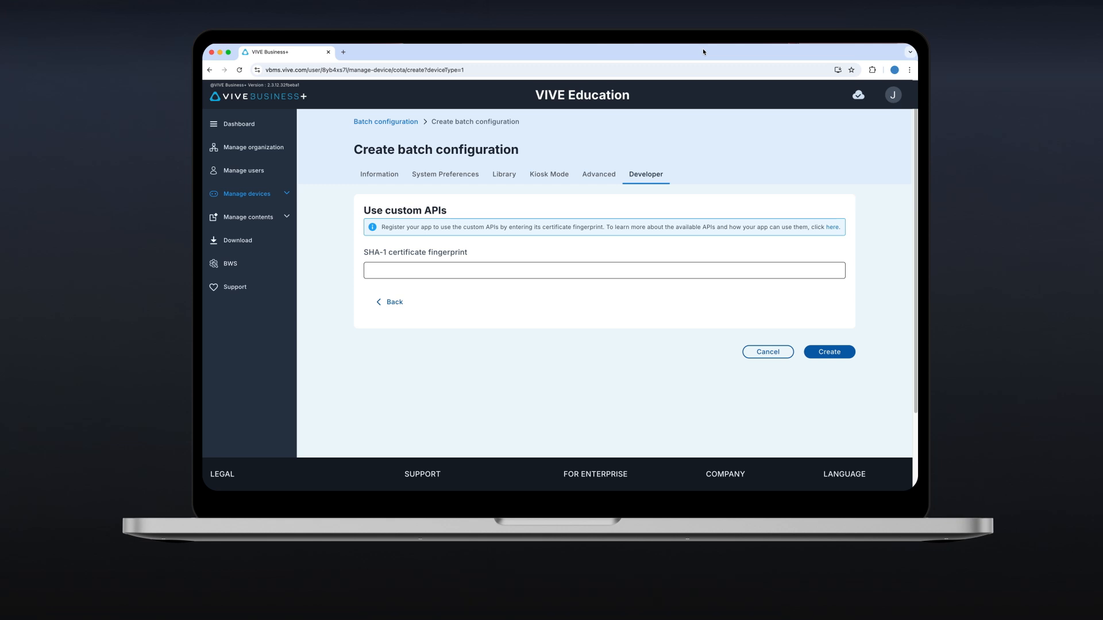
left_click(828, 351)
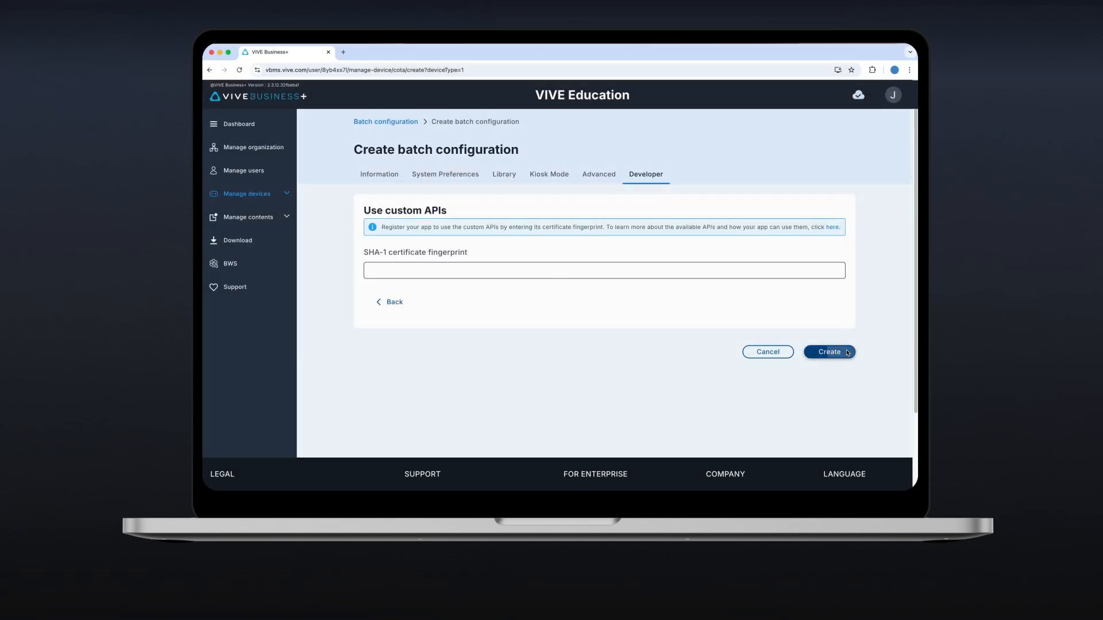
left_click(828, 351)
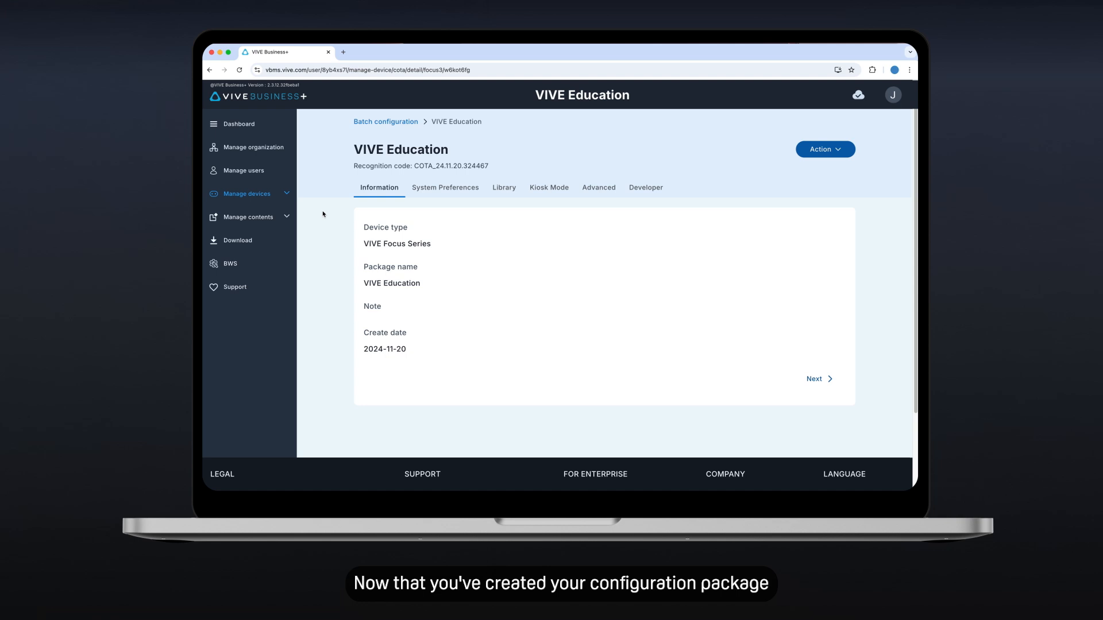
mouse_move(315, 208)
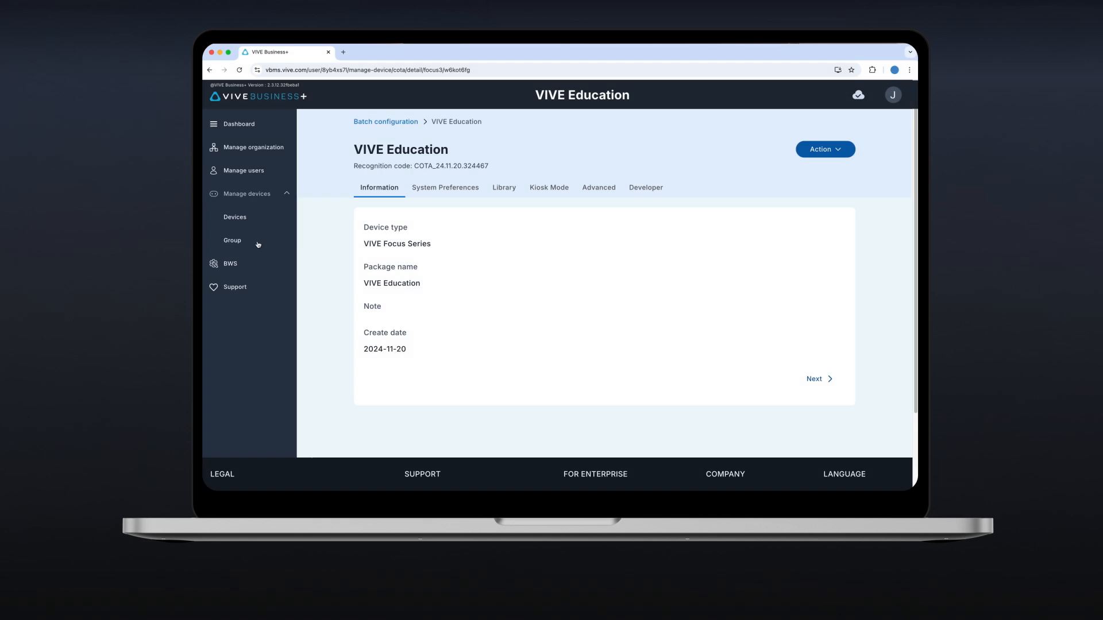
Open the VIVE Education group's details page from the Groups list
left_click(232, 240)
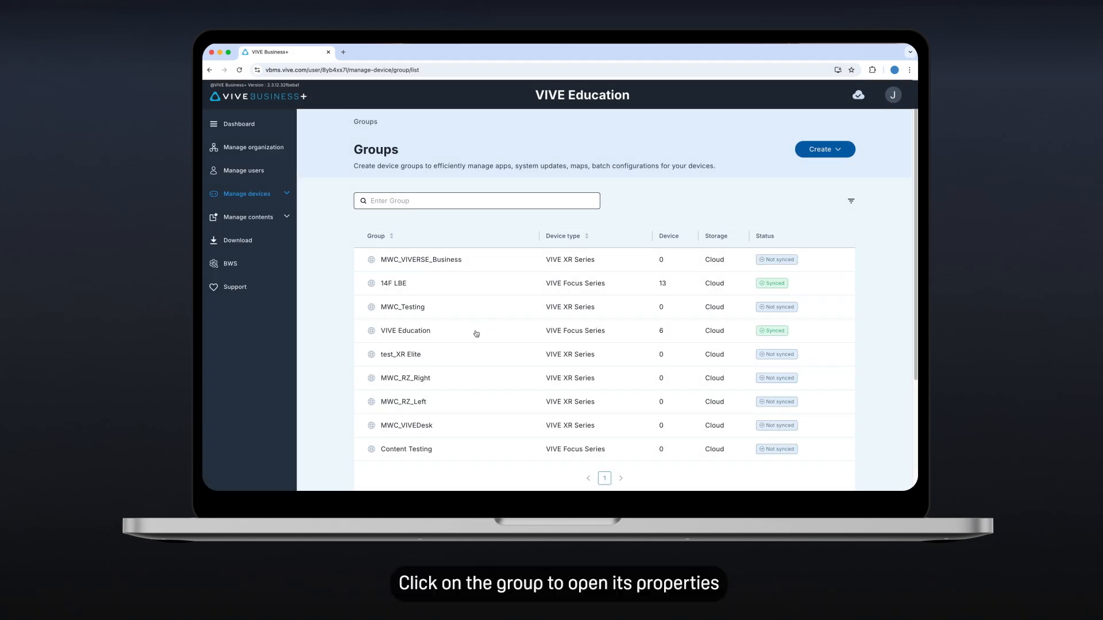
left_click(405, 331)
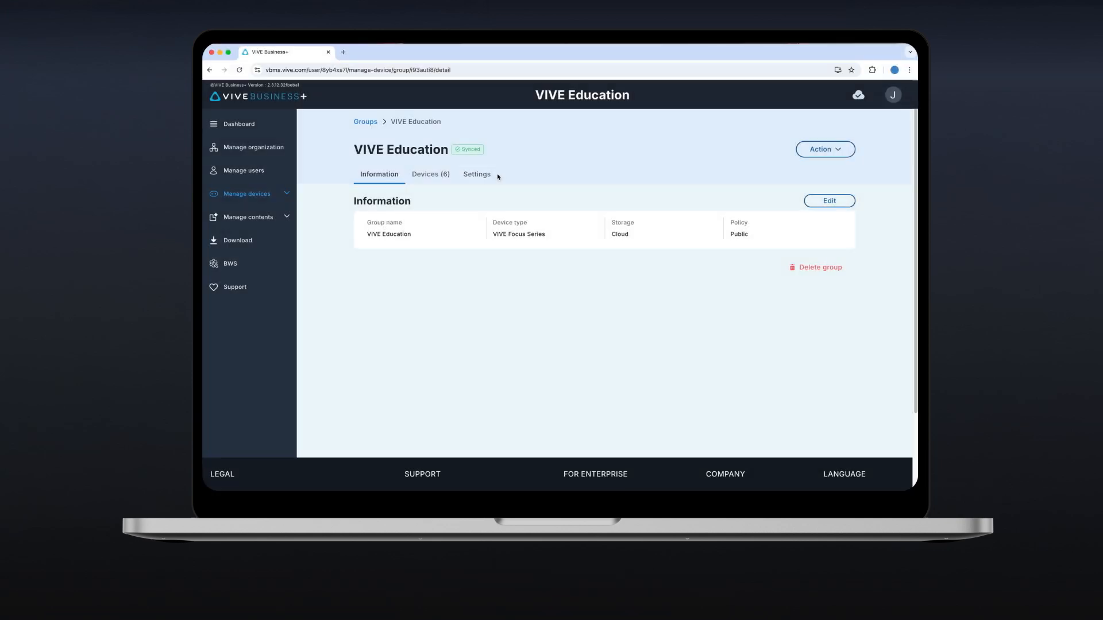
Make the VIVE Education group's settings editable
left_click(476, 173)
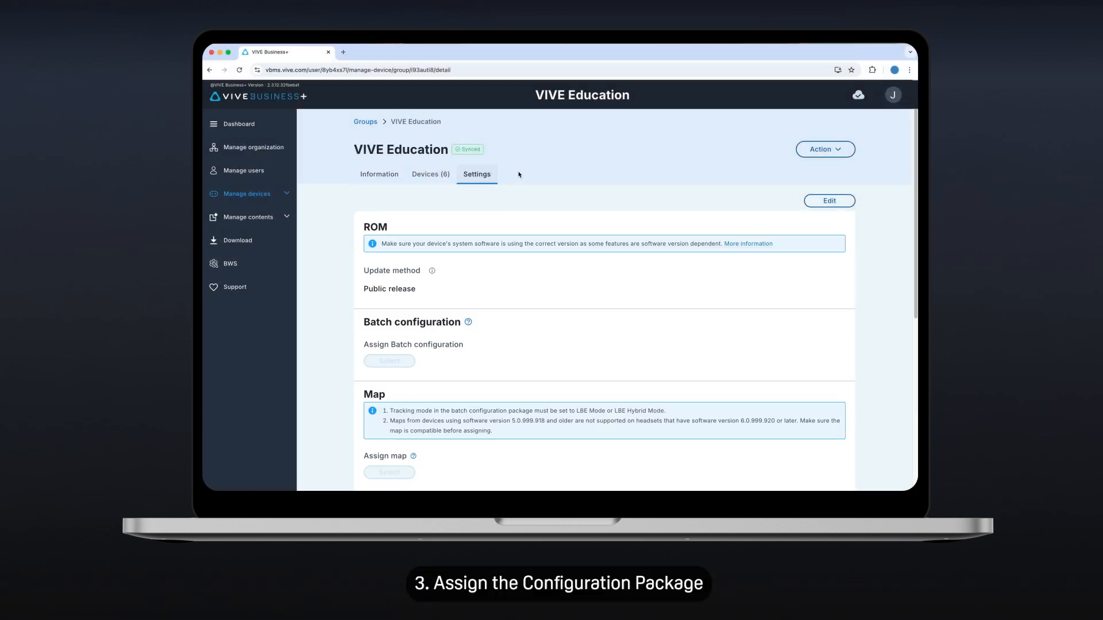
left_click(412, 343)
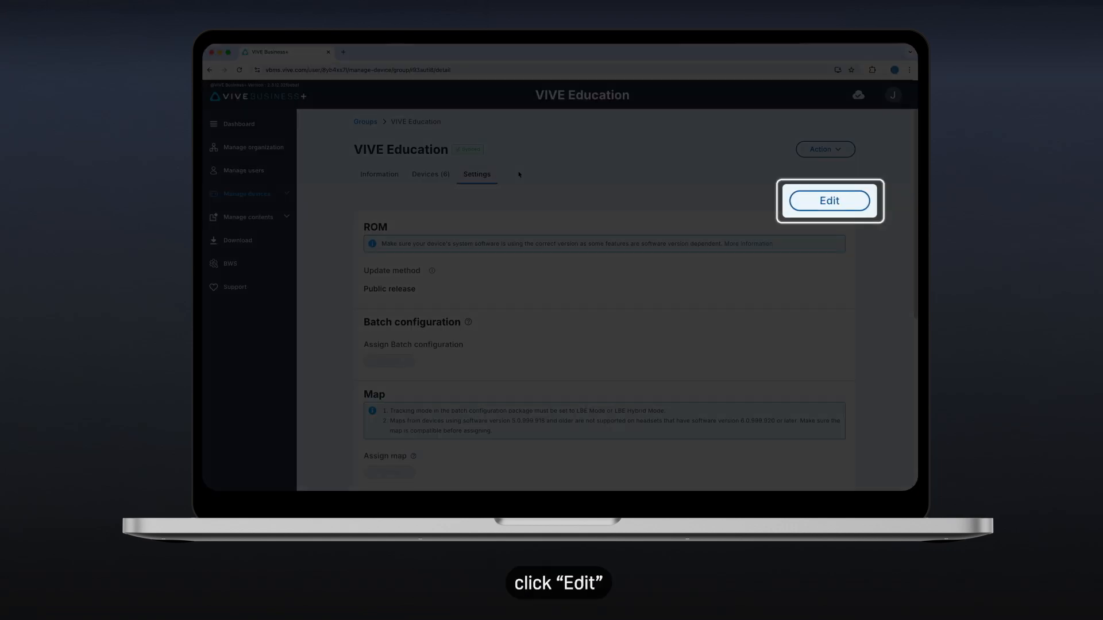
left_click(829, 200)
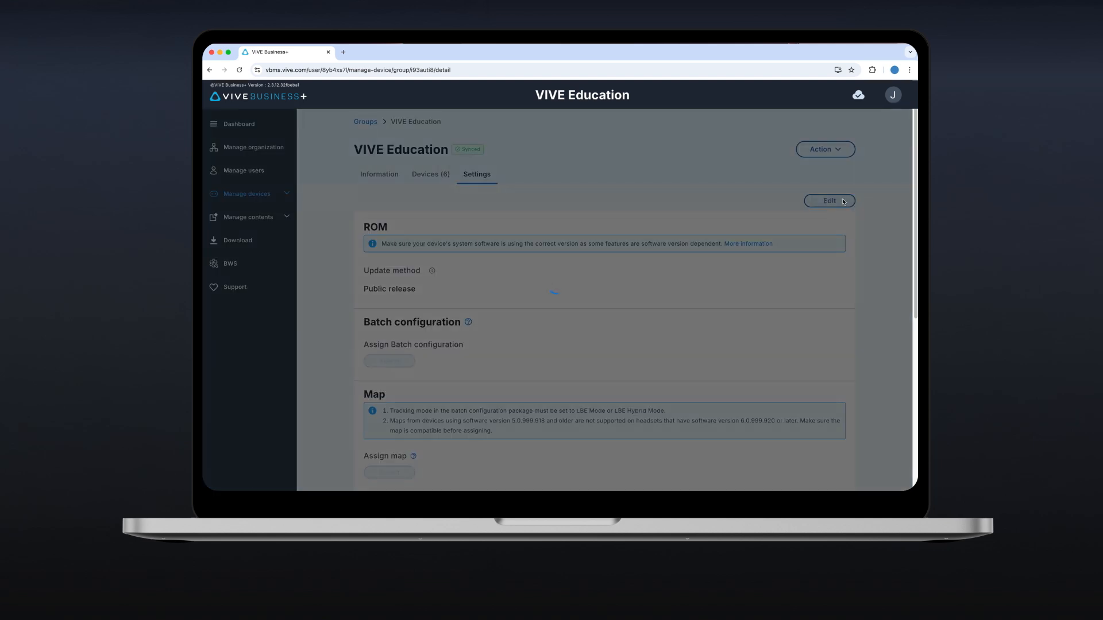
left_click(830, 199)
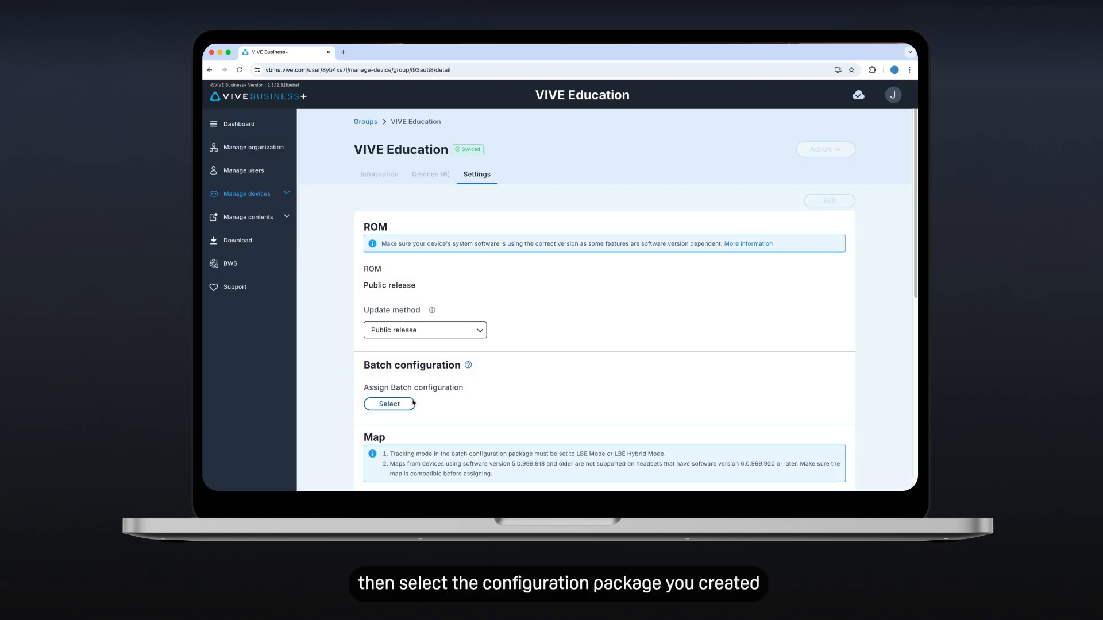
Assign the VIVE Education batch configuration package to the group and save its settings
left_click(389, 404)
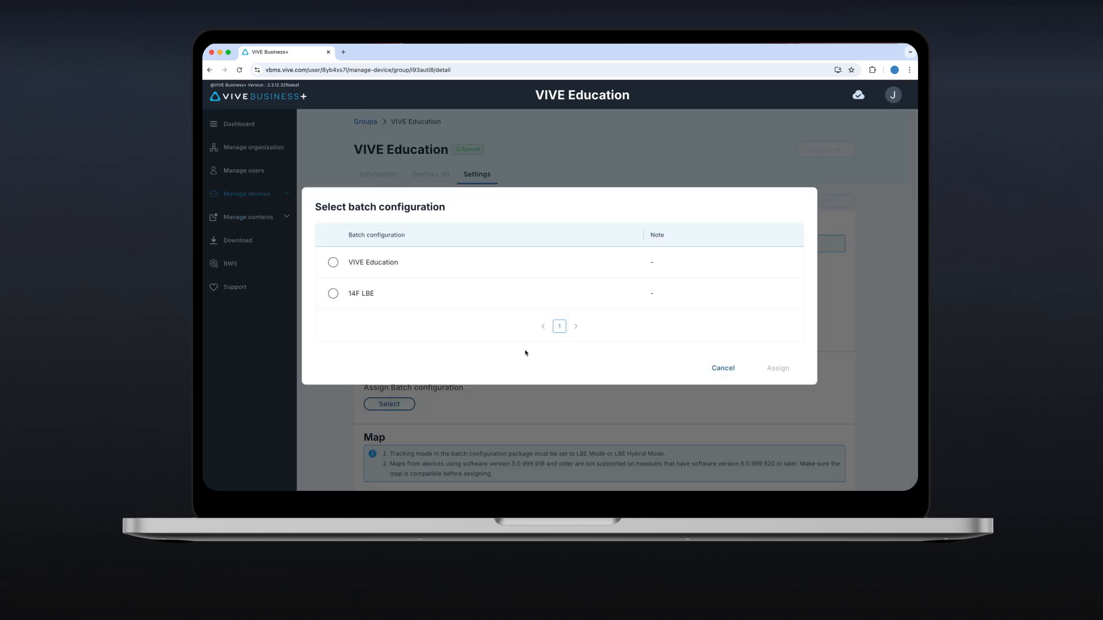
left_click(333, 261)
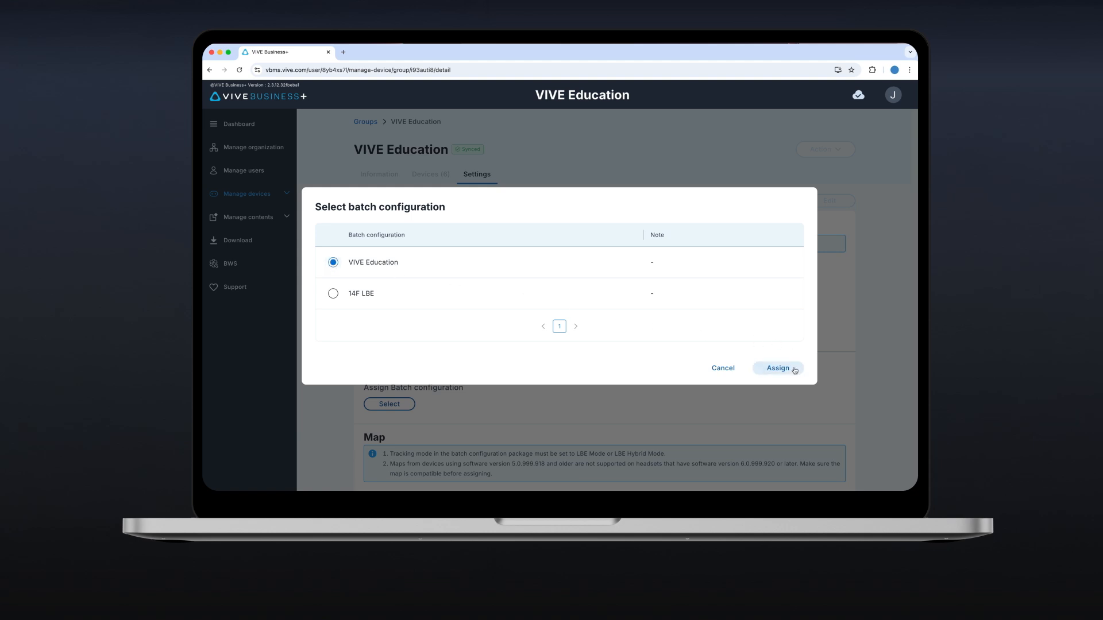
left_click(777, 367)
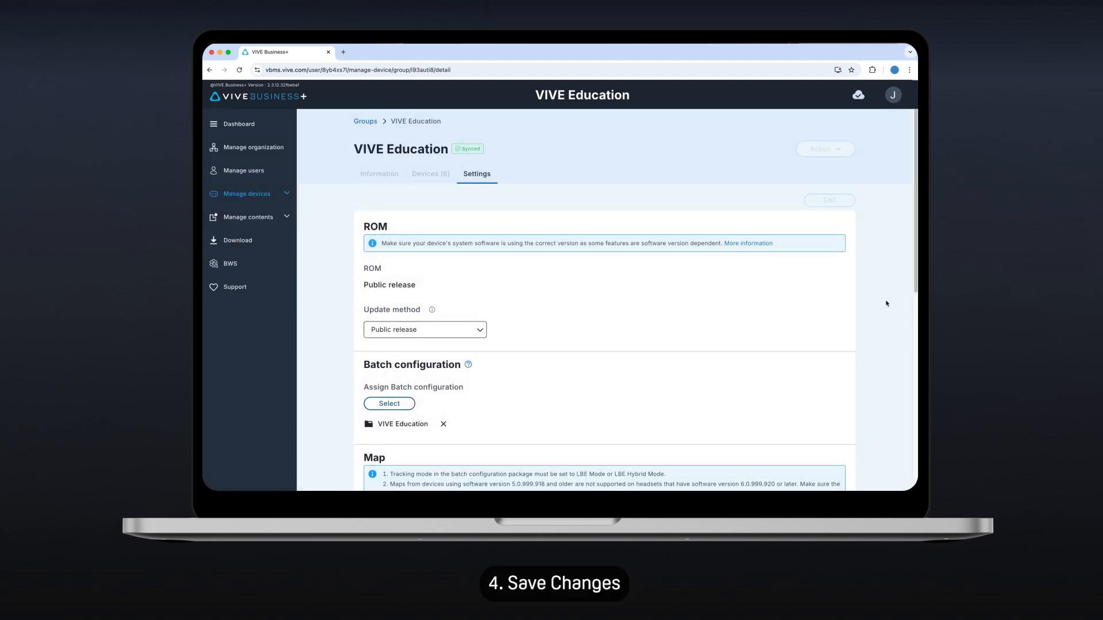
scroll("down", 3)
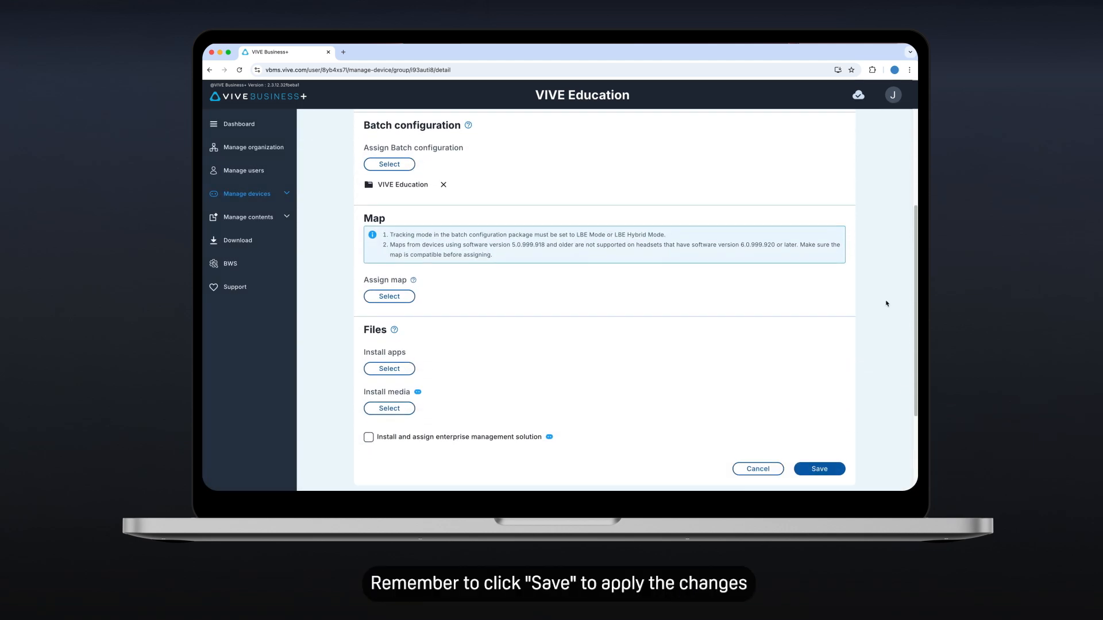
left_click(819, 469)
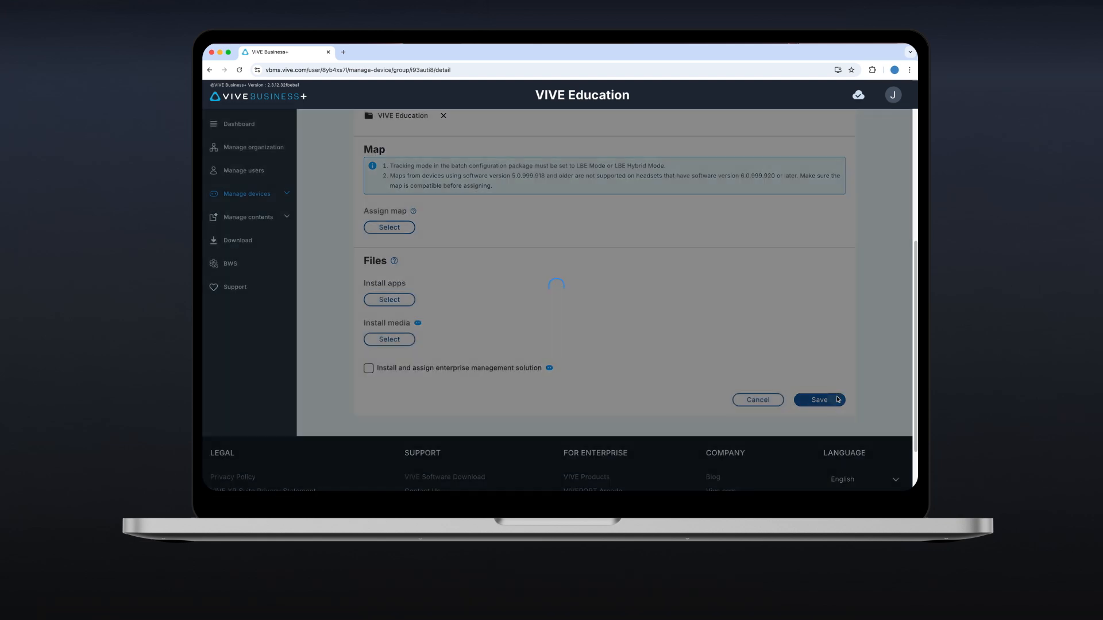
left_click(818, 400)
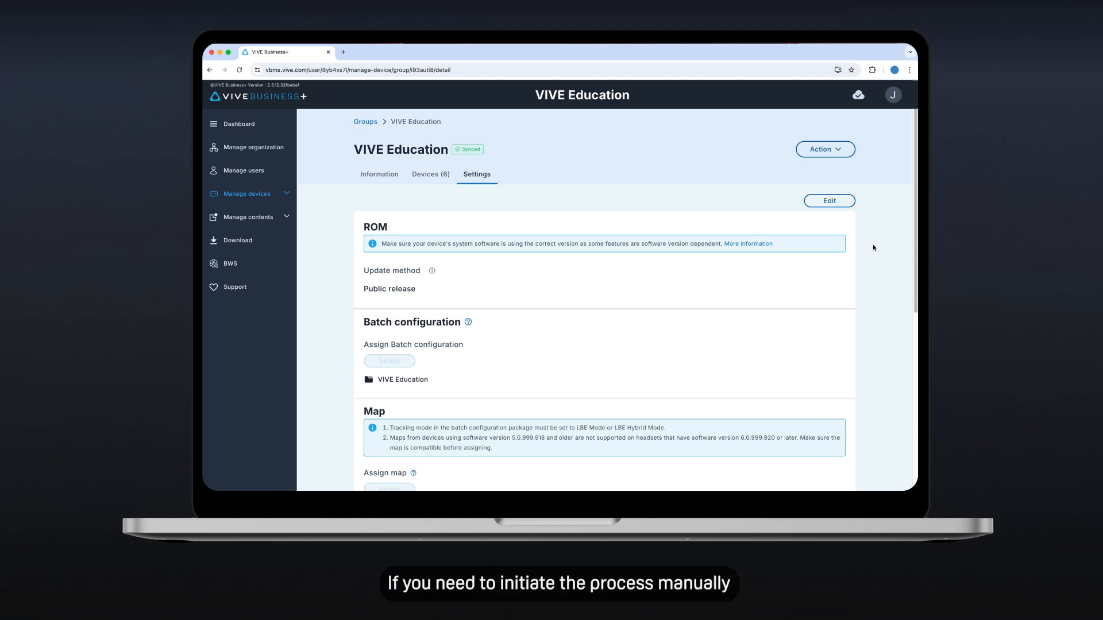
mouse_move(672, 205)
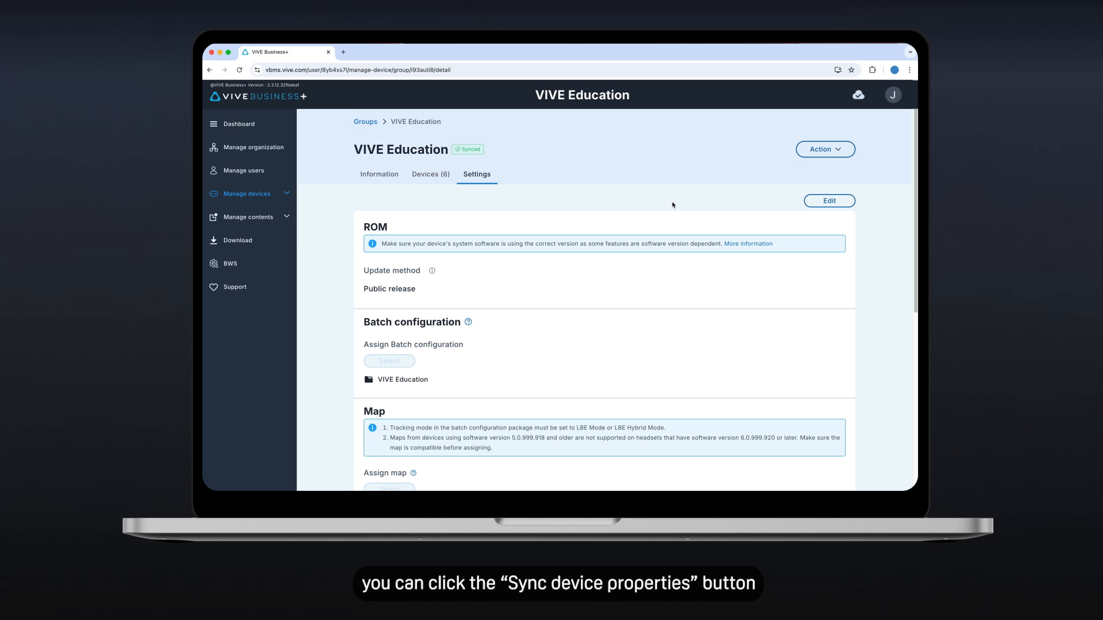
Check the saved group settings listing the VIVE Education batch configuration
left_click(430, 173)
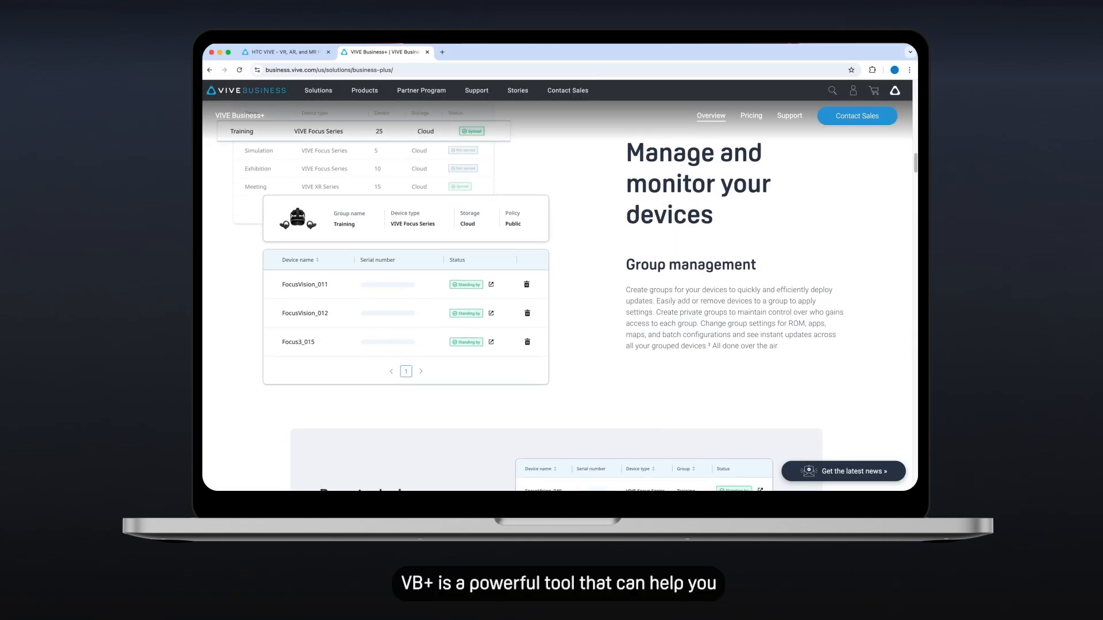
Scroll the VIVE Business+ product page down to the Advanced features and customization section
scroll("down", 3)
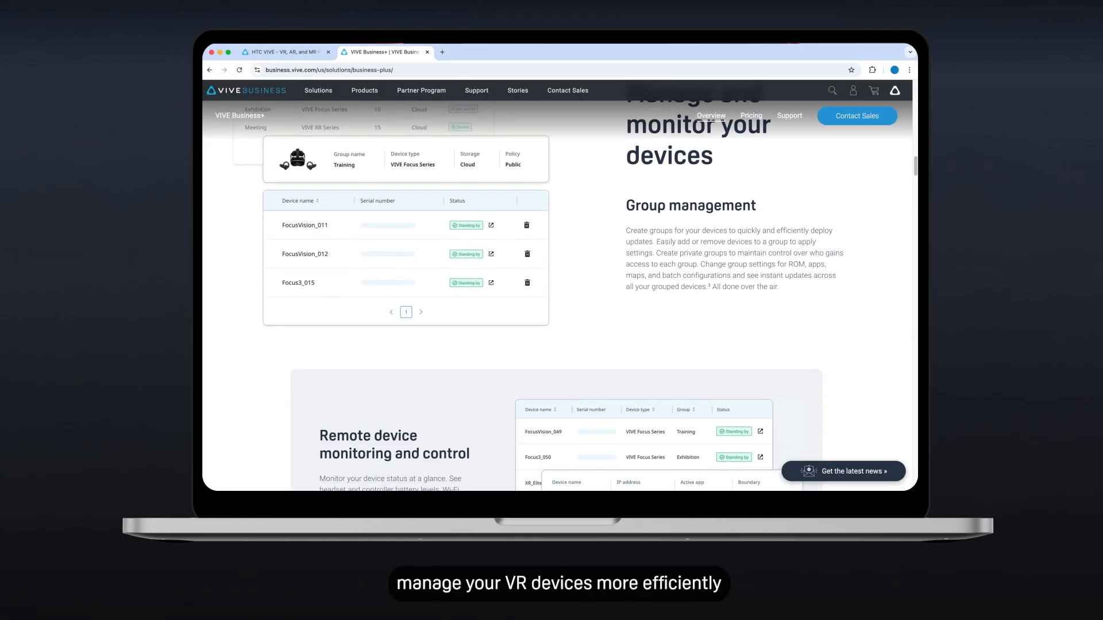
scroll("down", 3)
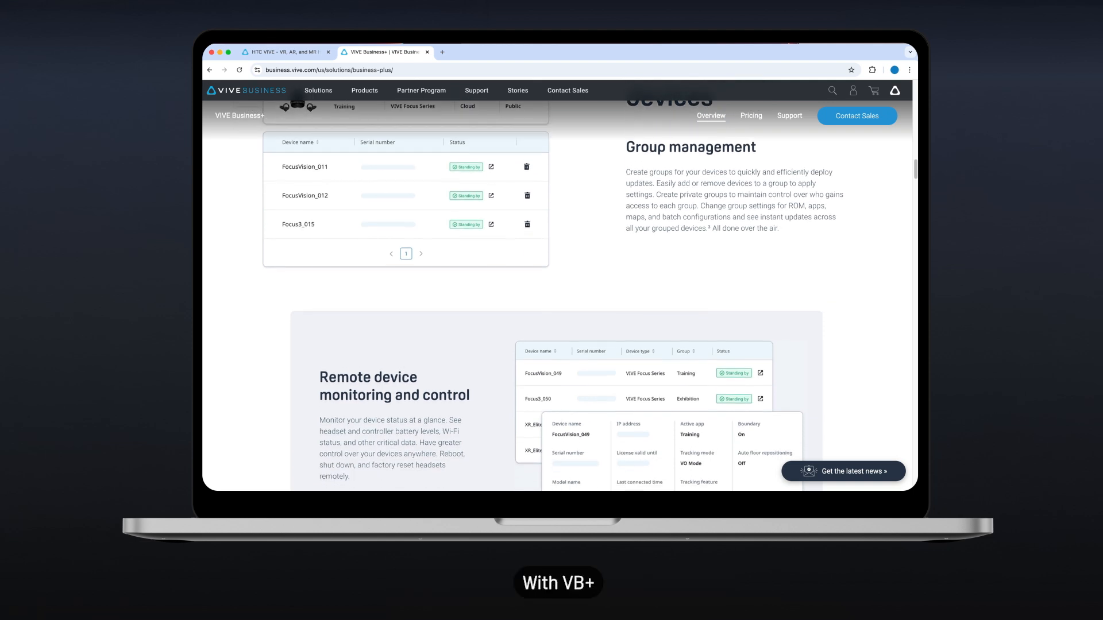
scroll("down", 3)
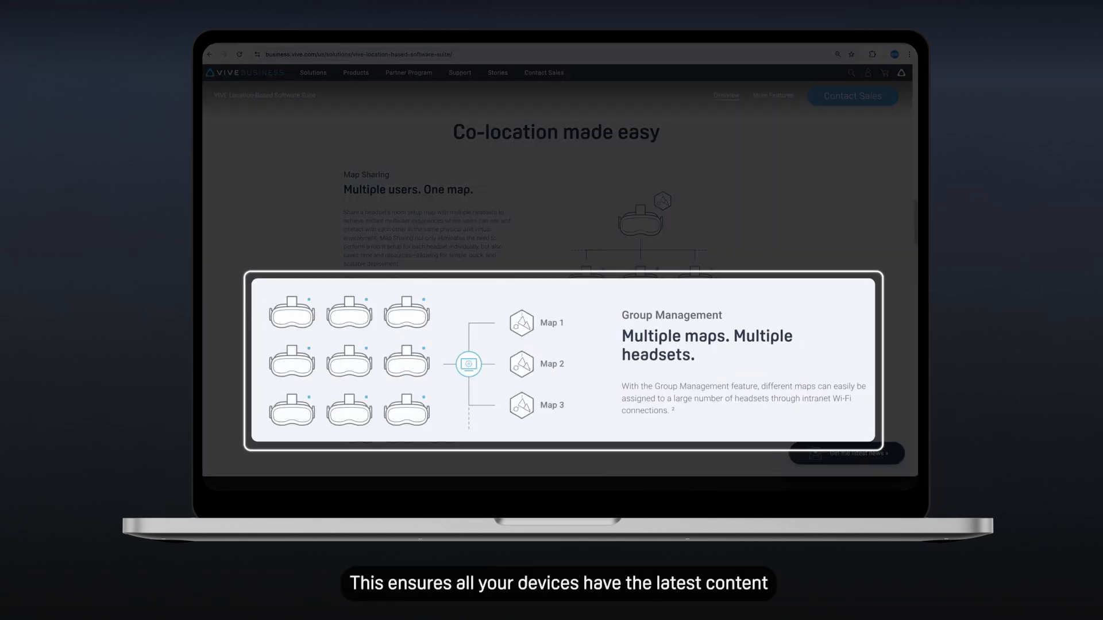
scroll("down", 3)
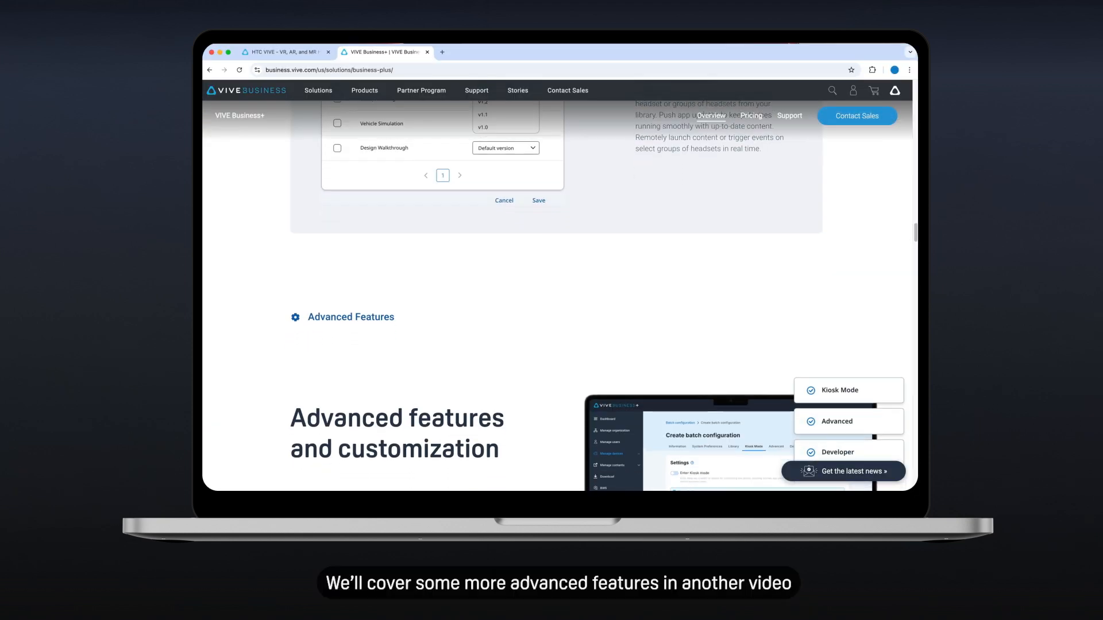
Scroll to the bottom of the product page showing the FAQ answers and support site link
scroll("down", 3)
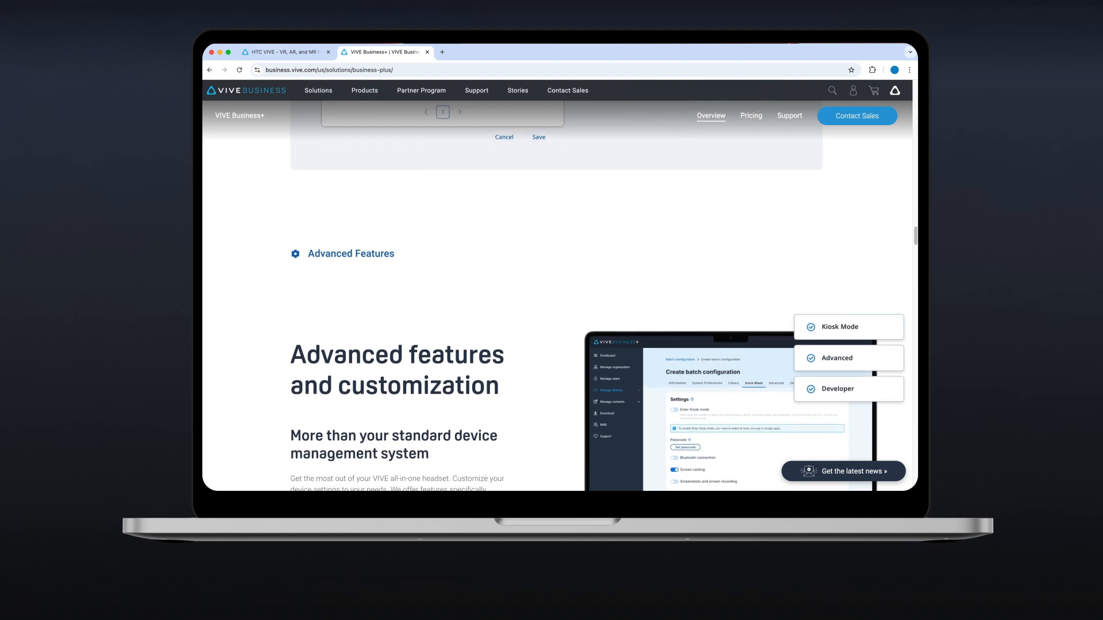
scroll("down", 3)
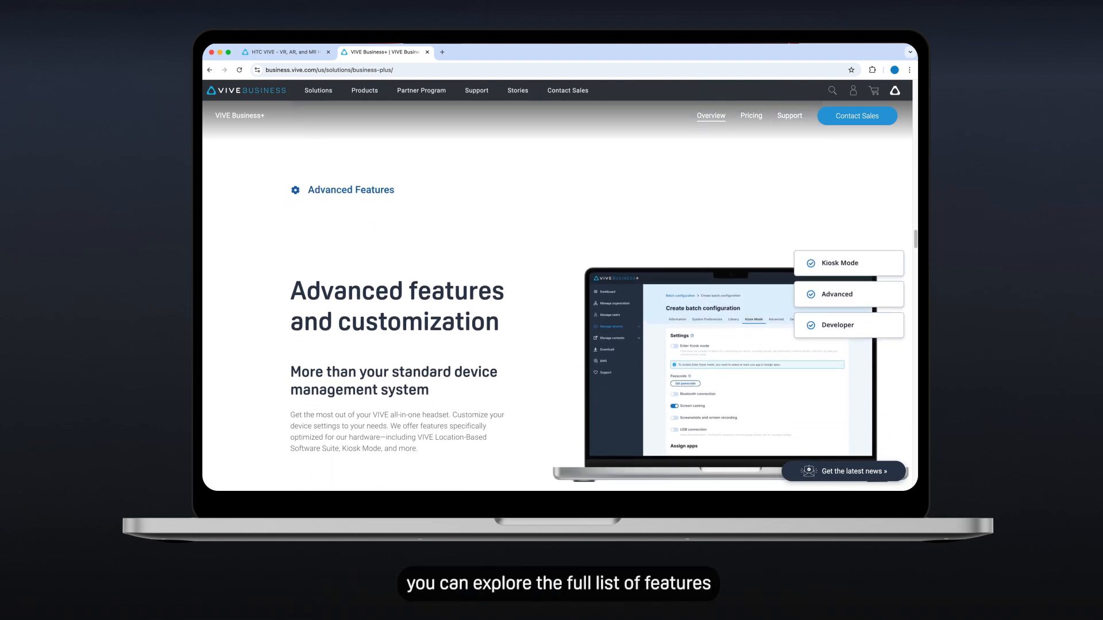
scroll("down", 3)
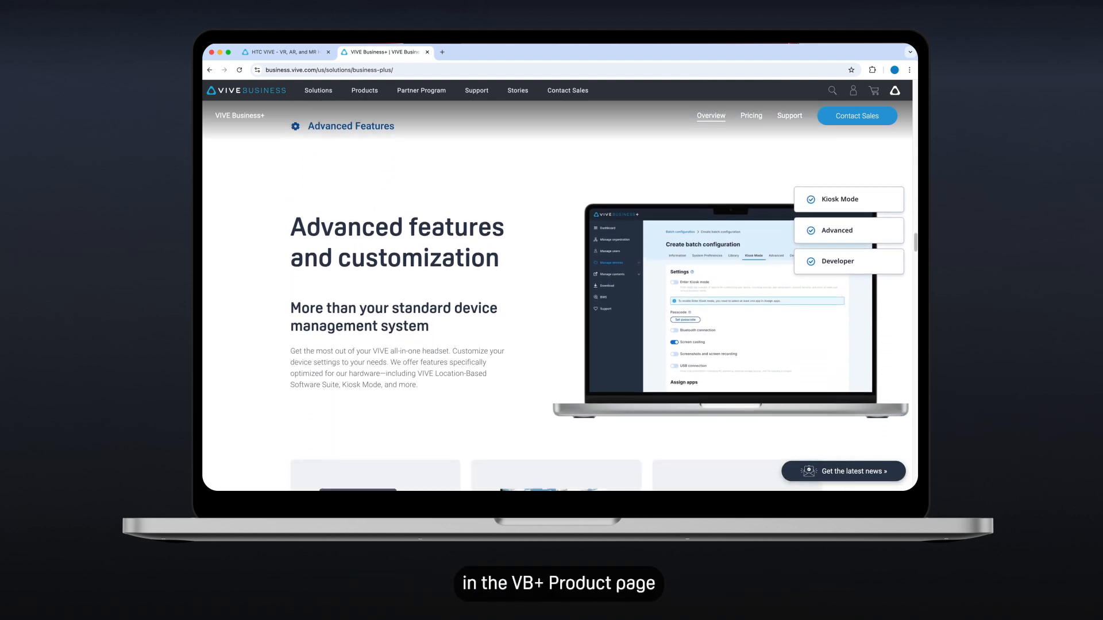
scroll("down", 3)
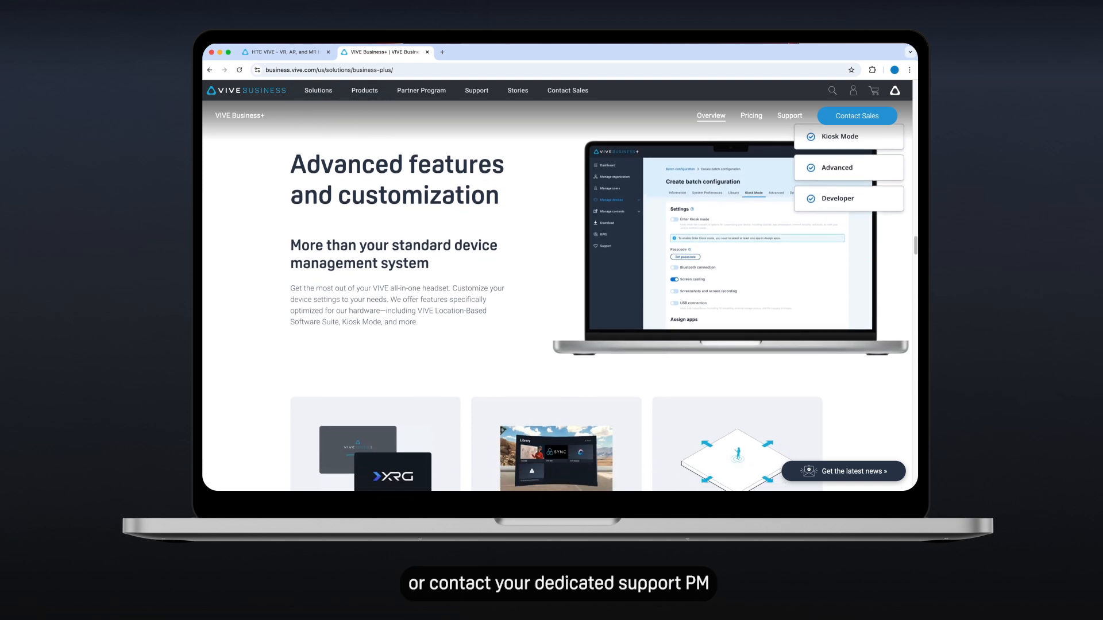
scroll("down", 3)
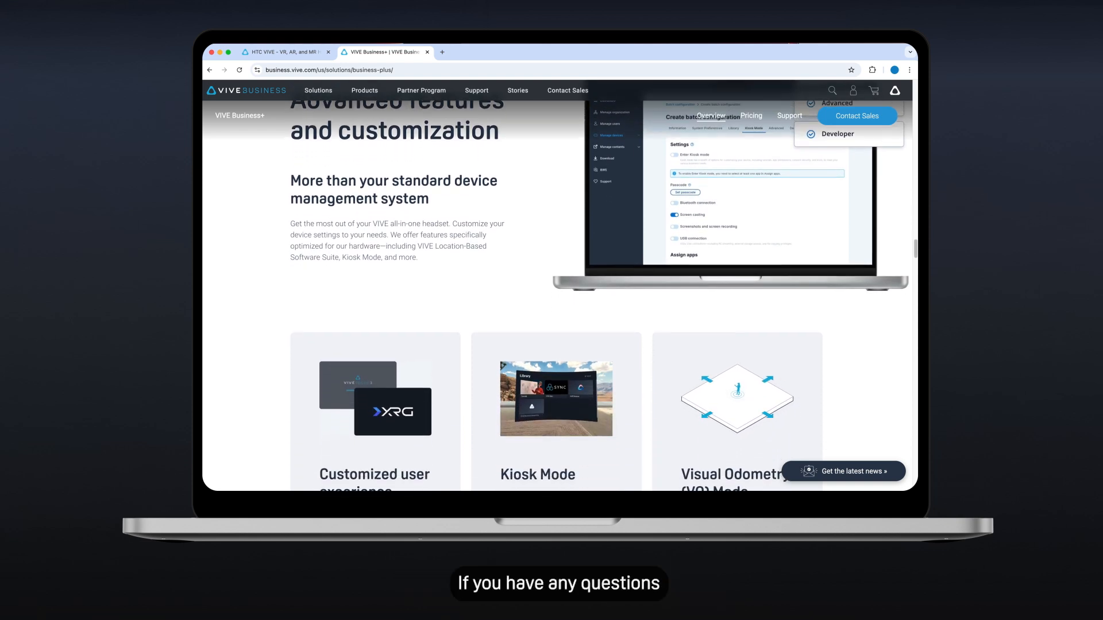
scroll("down", 3)
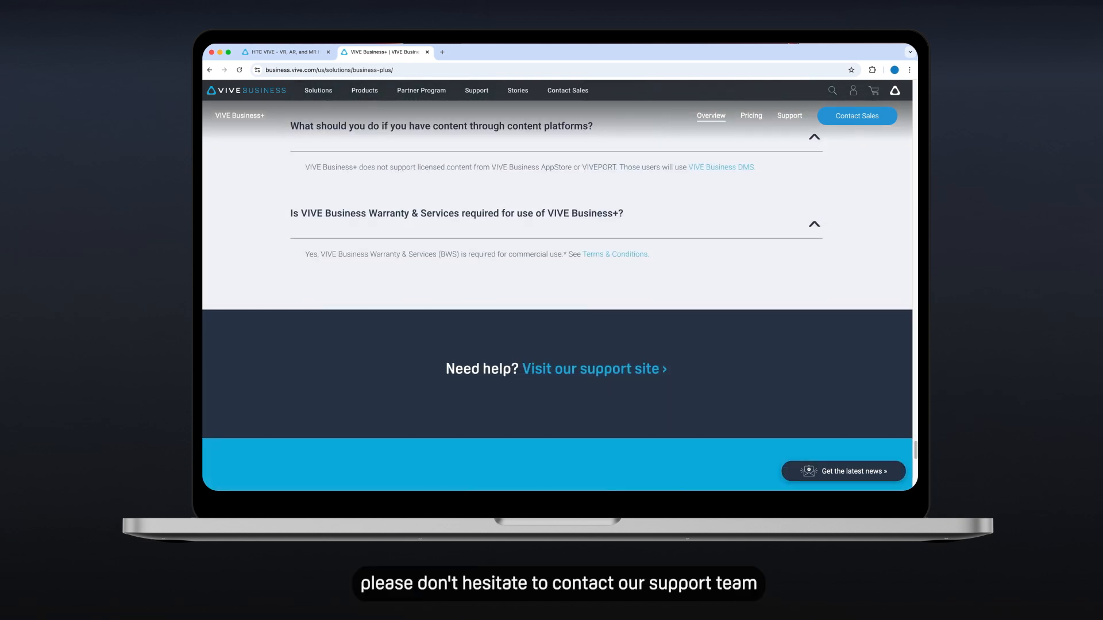
scroll("down", 3)
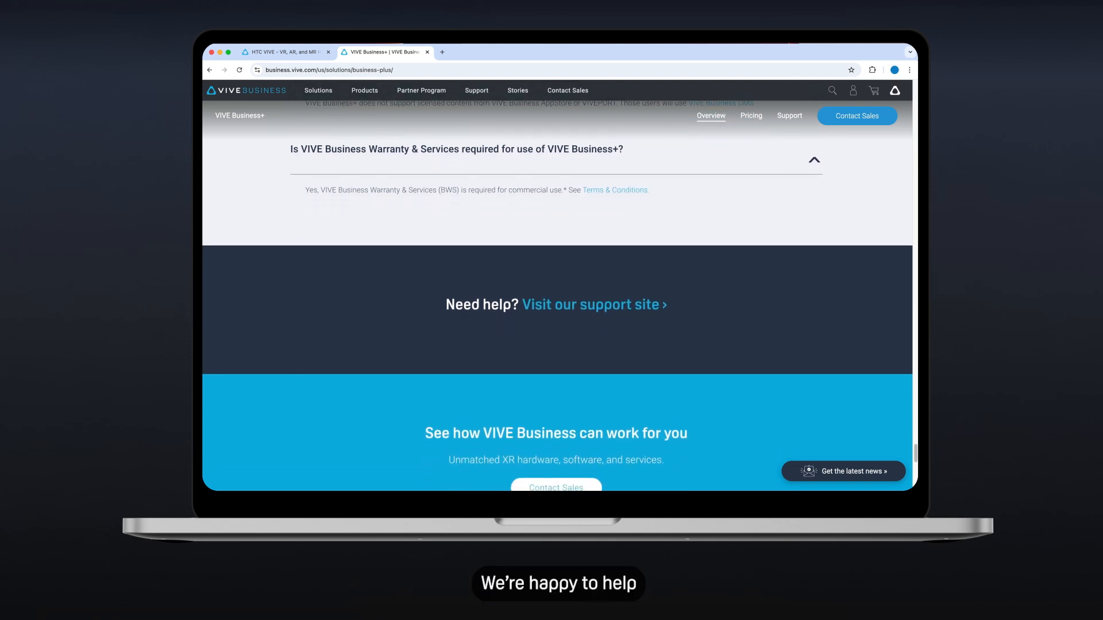